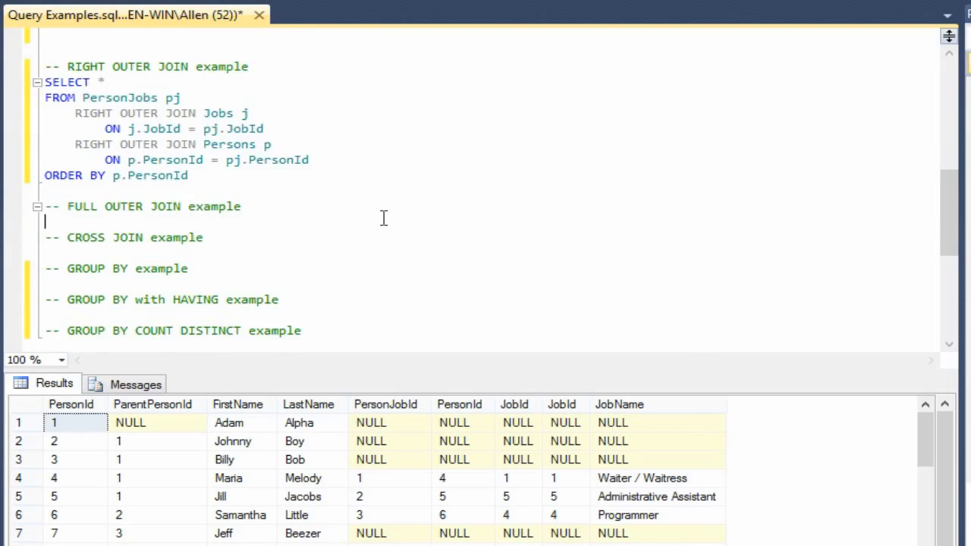
Re-sort the inner join by j.JobId and run it, then run 'select * from jobs'.
{"action": "scroll", "scroll_direction": "up", "scroll_amount": 3}
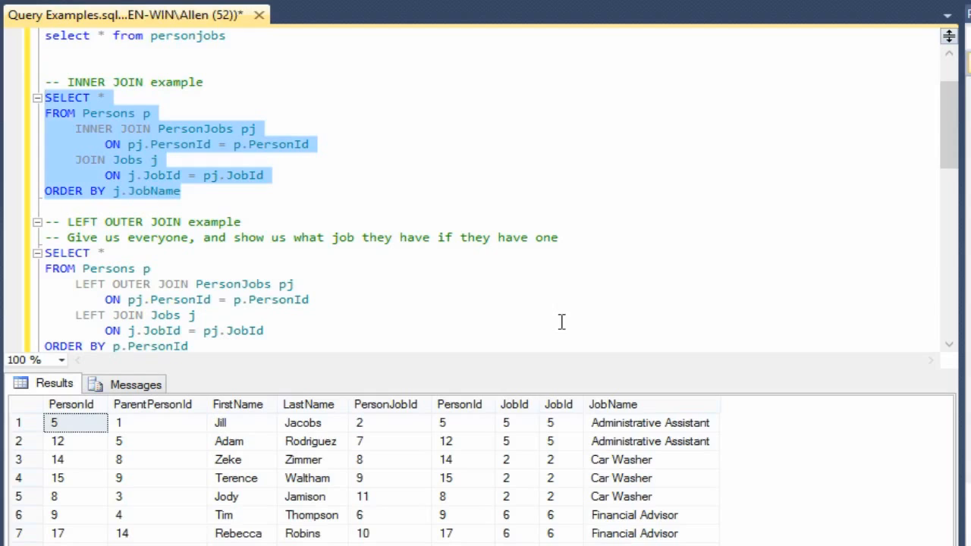
{"action": "mouse_move", "coordinate": [645, 445]}
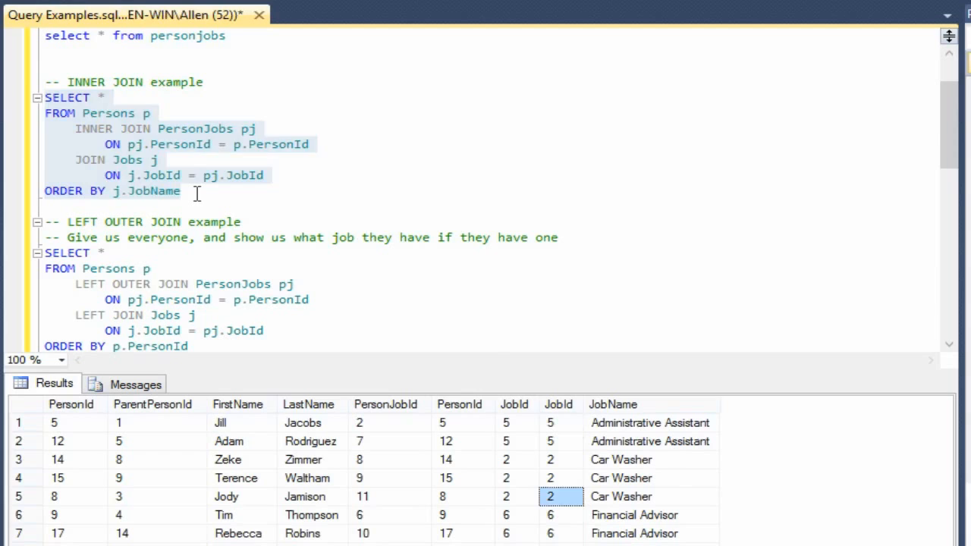
{"action": "type", "text": "JobId"}
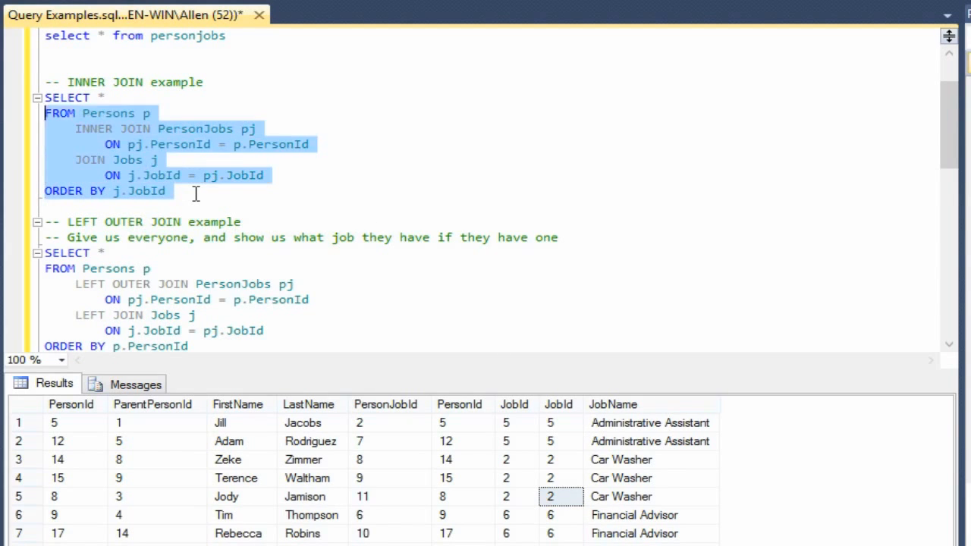
{"action": "key", "text": "F5"}
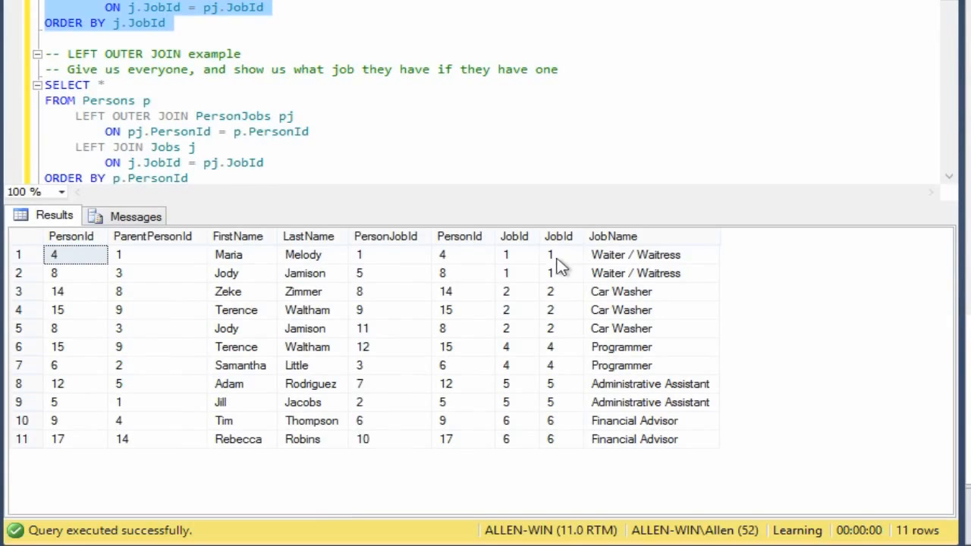
{"action": "left_click", "coordinate": [550, 309]}
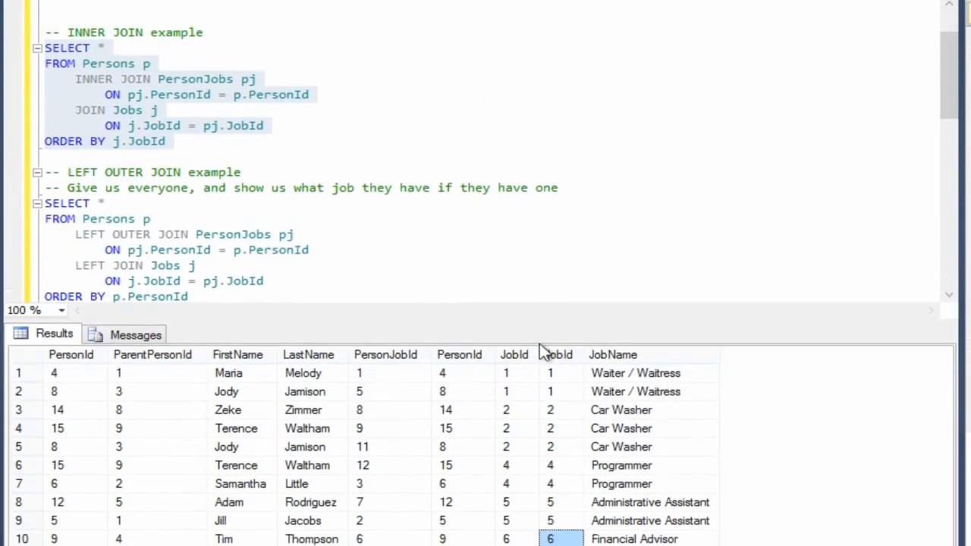
{"action": "scroll", "scroll_direction": "up", "scroll_amount": 3}
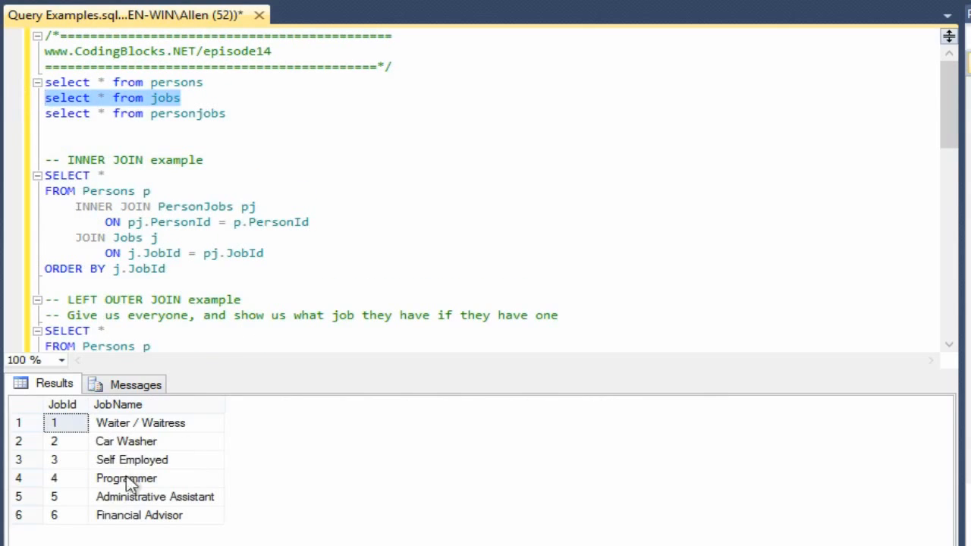
Run the LEFT OUTER JOIN query of persons and jobs.
{"action": "left_click", "coordinate": [131, 460]}
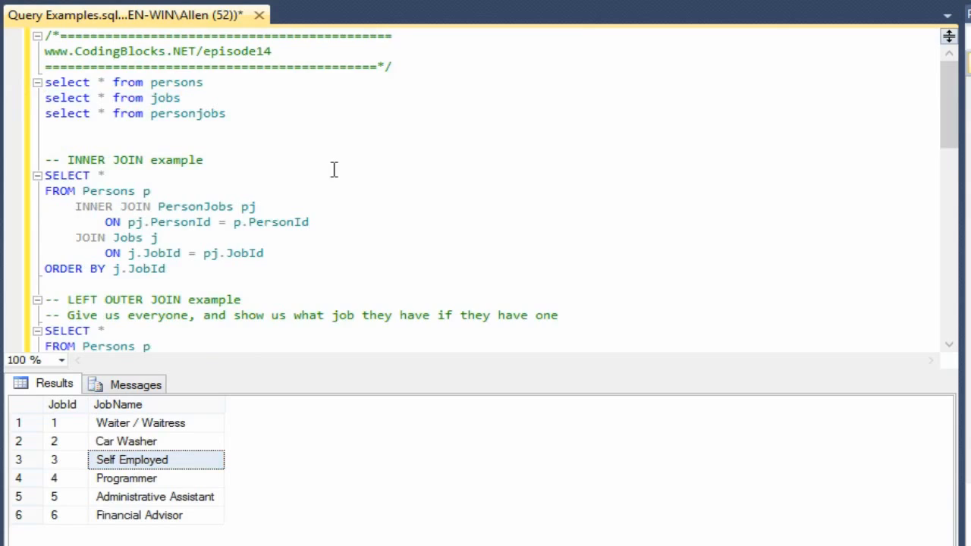
{"action": "scroll", "scroll_direction": "down", "scroll_amount": 3}
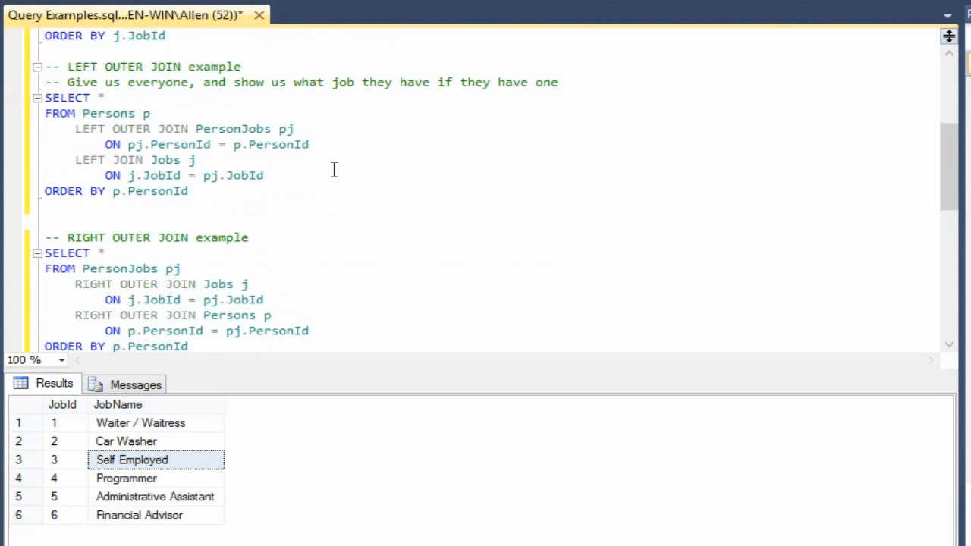
{"action": "scroll", "scroll_direction": "down", "scroll_amount": 3}
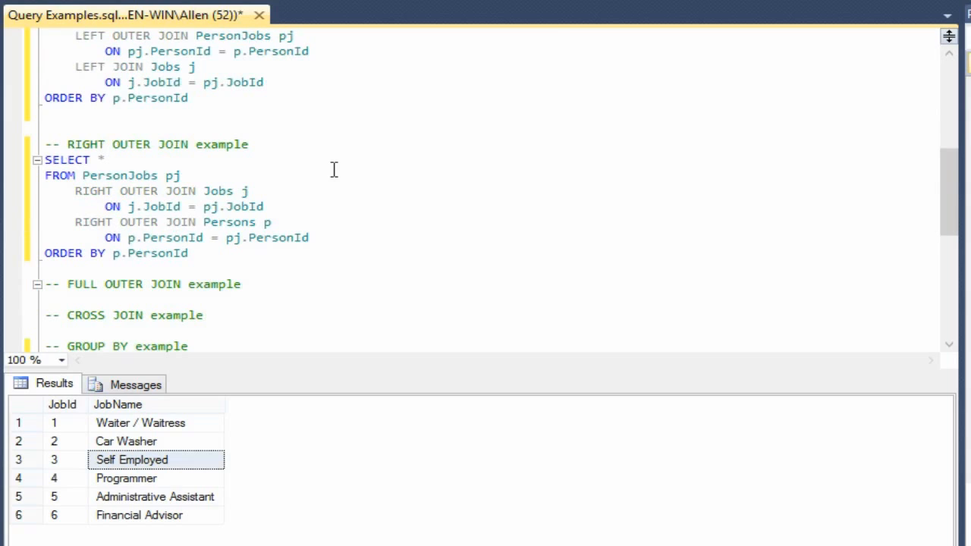
{"action": "scroll", "scroll_direction": "up", "scroll_amount": 3}
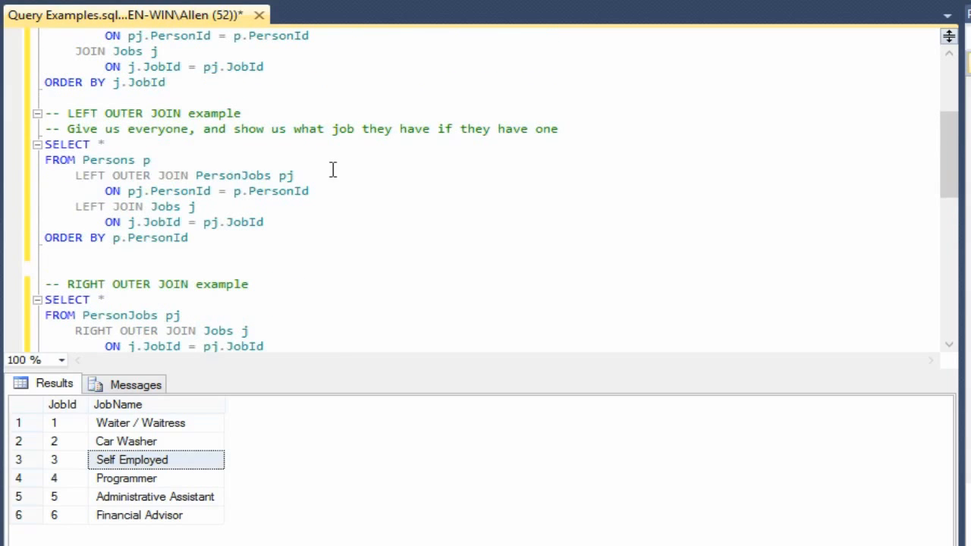
{"action": "mouse_move", "coordinate": [107, 160]}
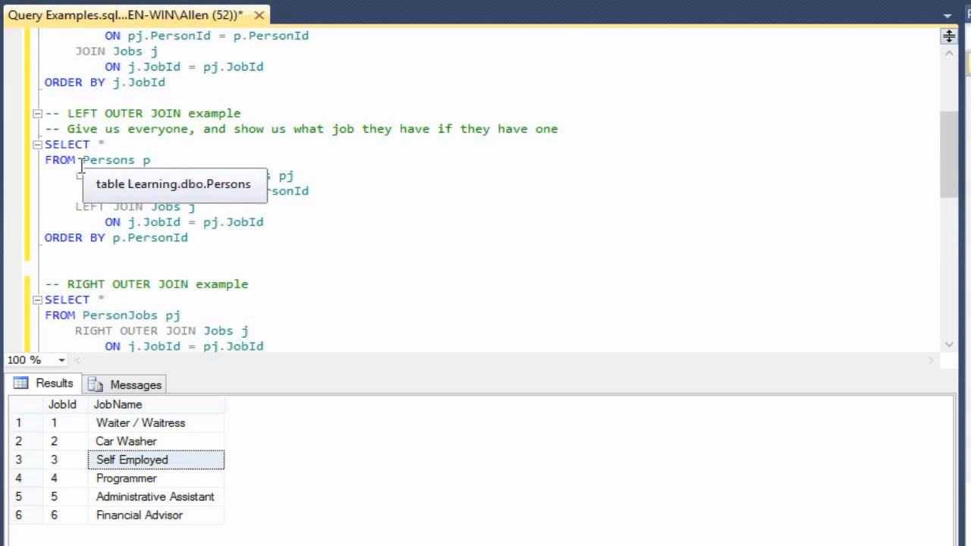
{"action": "mouse_move", "coordinate": [309, 242]}
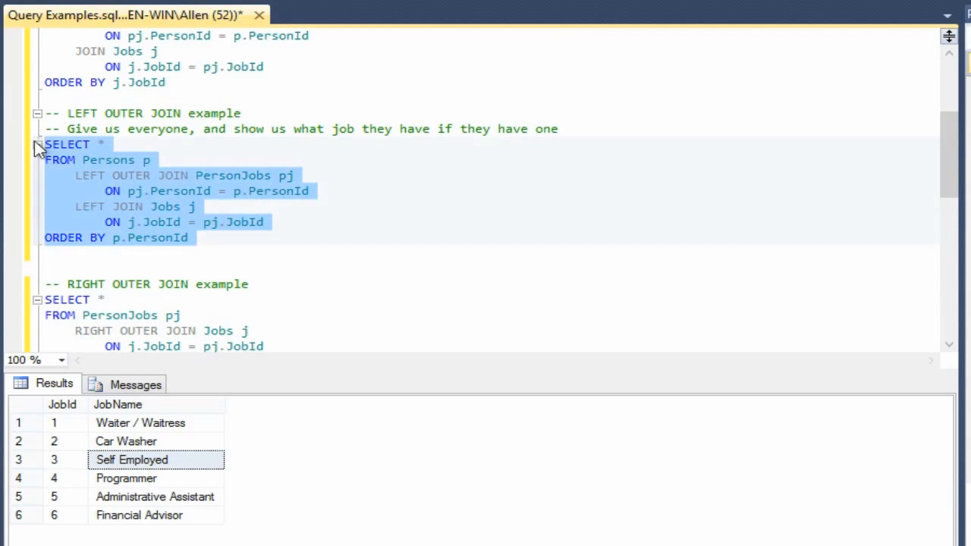
{"action": "key", "text": "F5"}
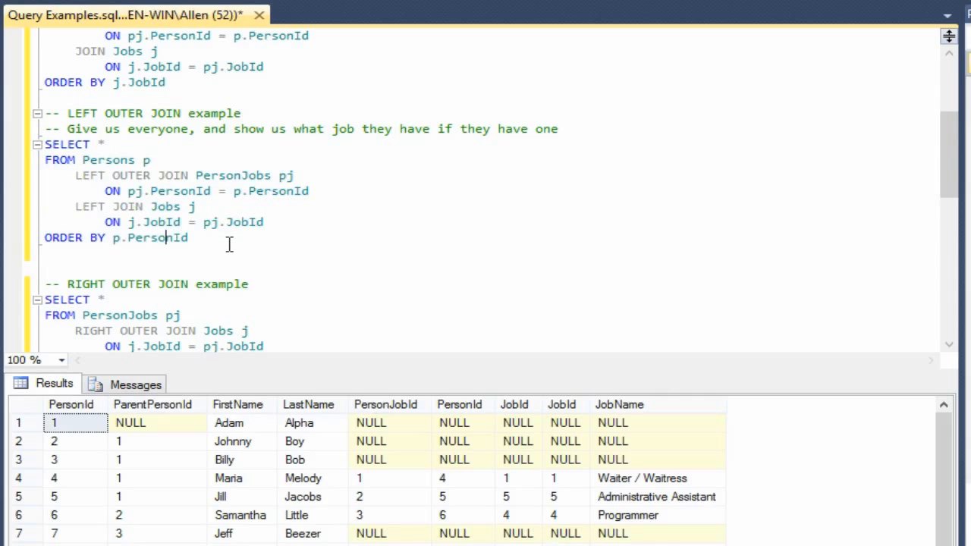
Change the left join's sort column from p.PersonId to j.JobId.
{"action": "double_click", "coordinate": [150, 238]}
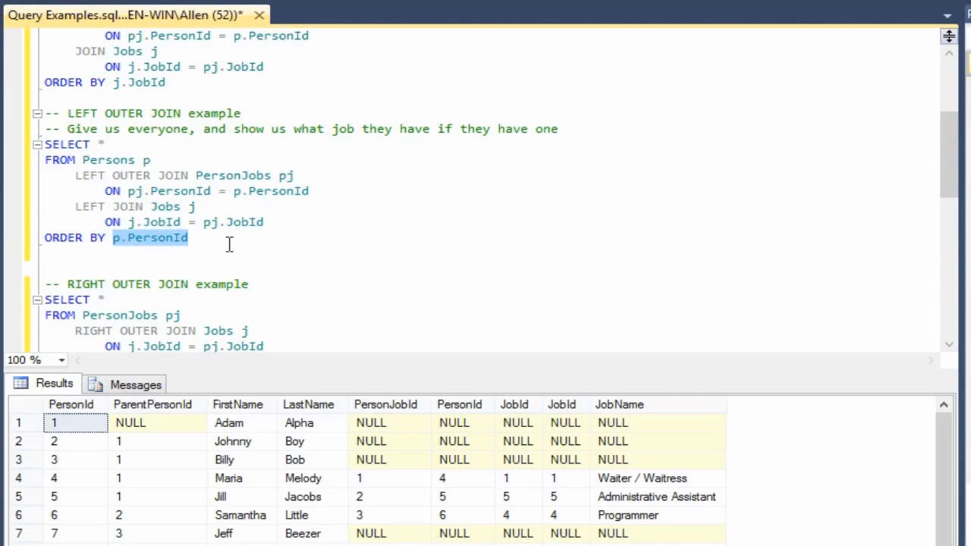
{"action": "type", "text": "j.JobId"}
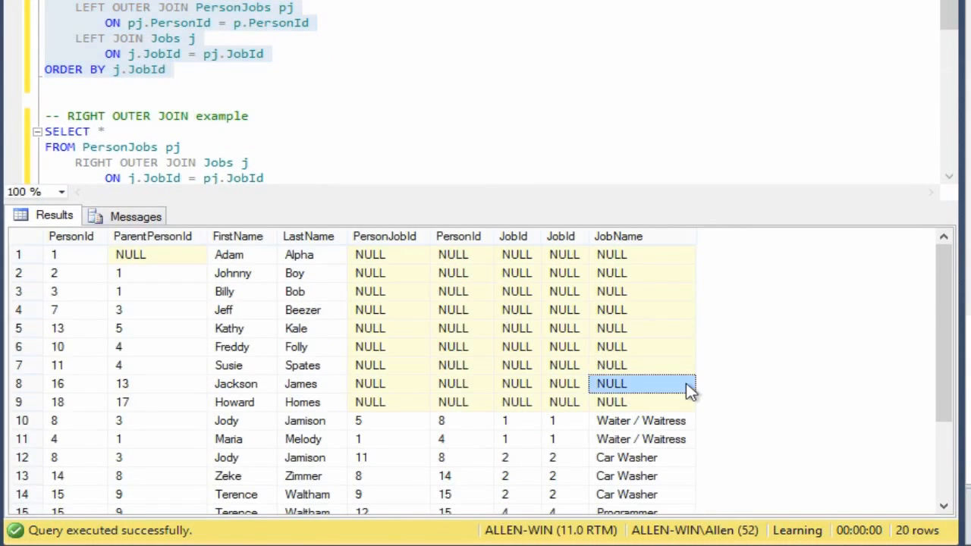
{"action": "scroll", "scroll_direction": "down", "scroll_amount": 3}
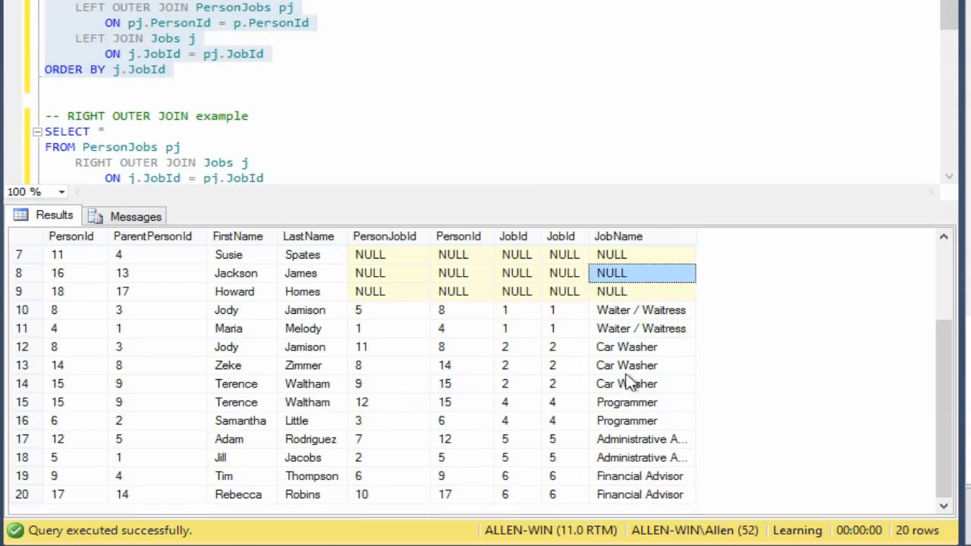
{"action": "scroll", "scroll_direction": "up", "scroll_amount": 3}
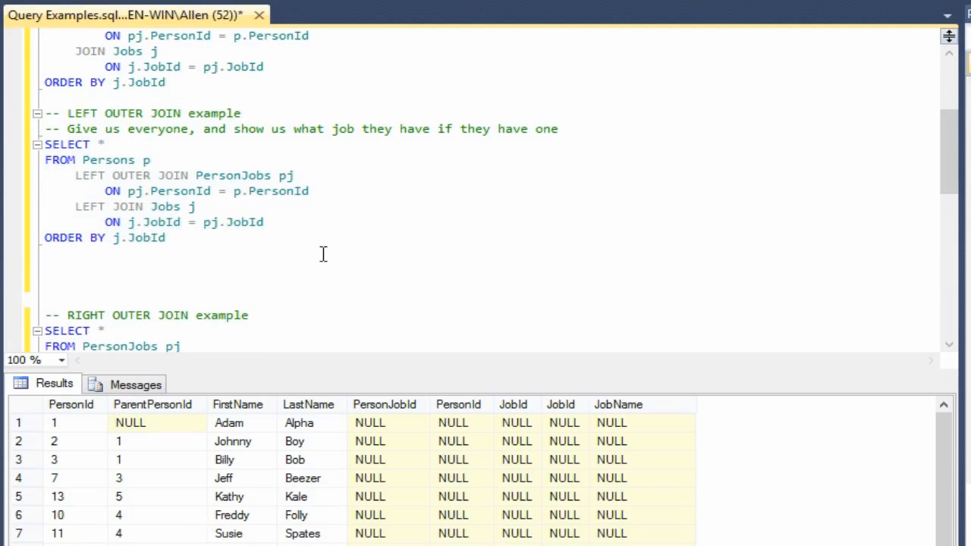
Copy the left join query and add the comment '-- Give us all the jobs, and any people that have that particular job'.
{"action": "left_click", "coordinate": [45, 267]}
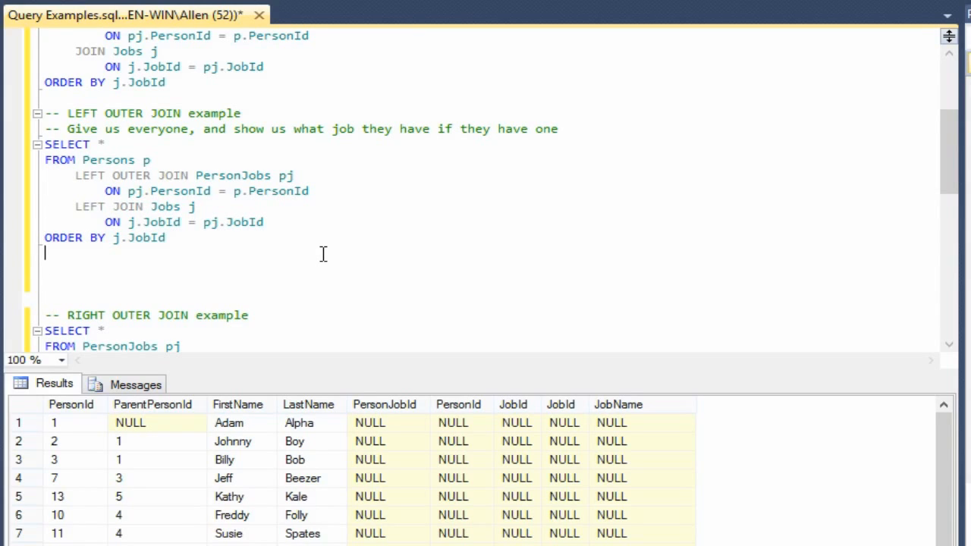
{"action": "left_click_drag", "start_coordinate": [45, 144], "coordinate": [166, 238]}
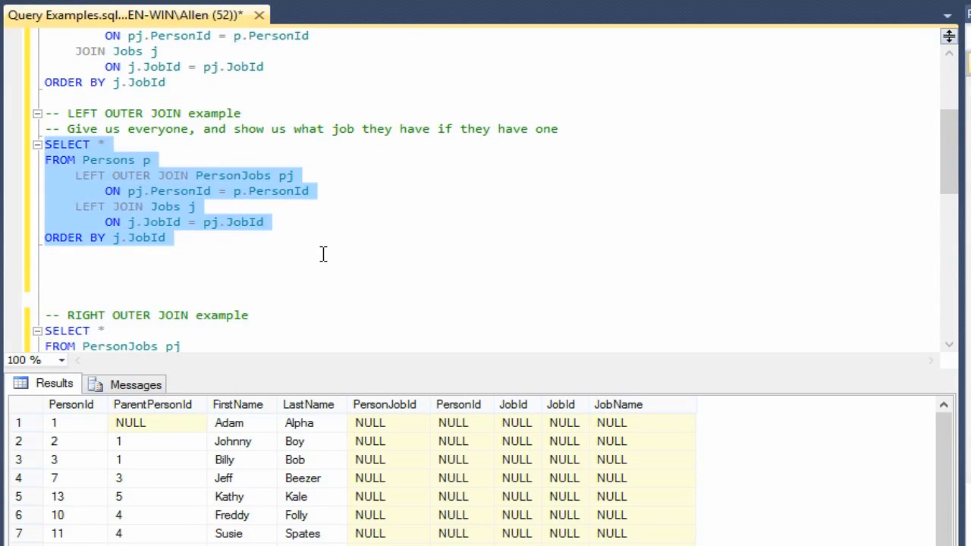
{"action": "left_click", "coordinate": [46, 268]}
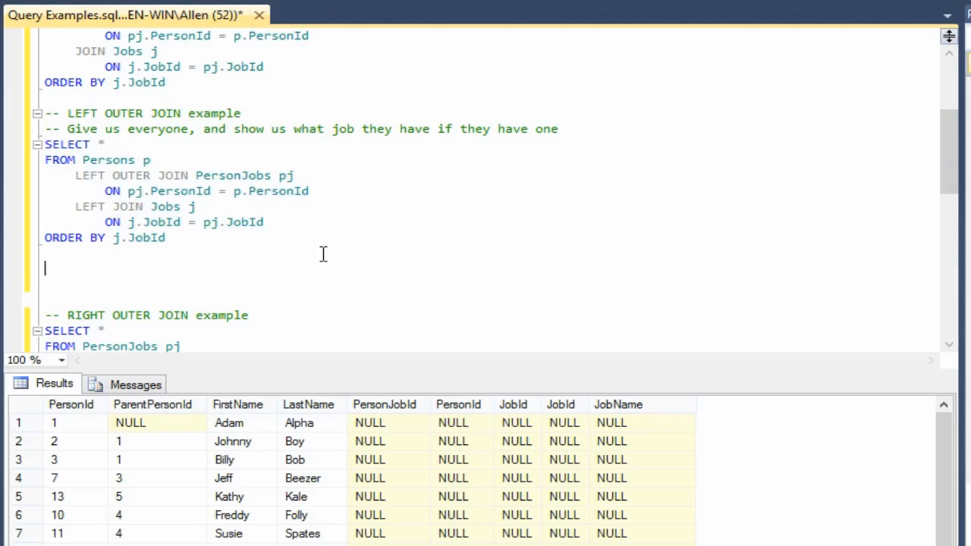
{"action": "type", "text": "-"}
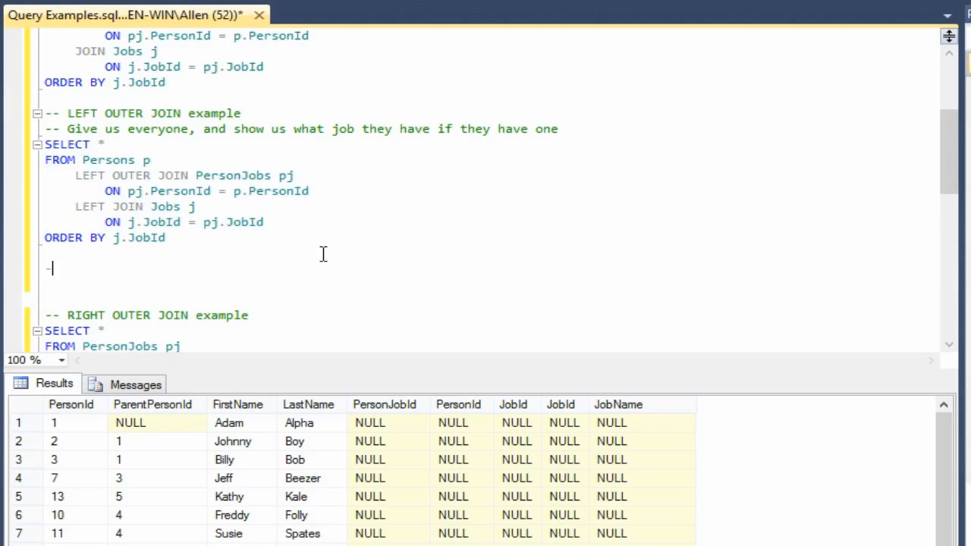
{"action": "type", "text": "- Give us a"}
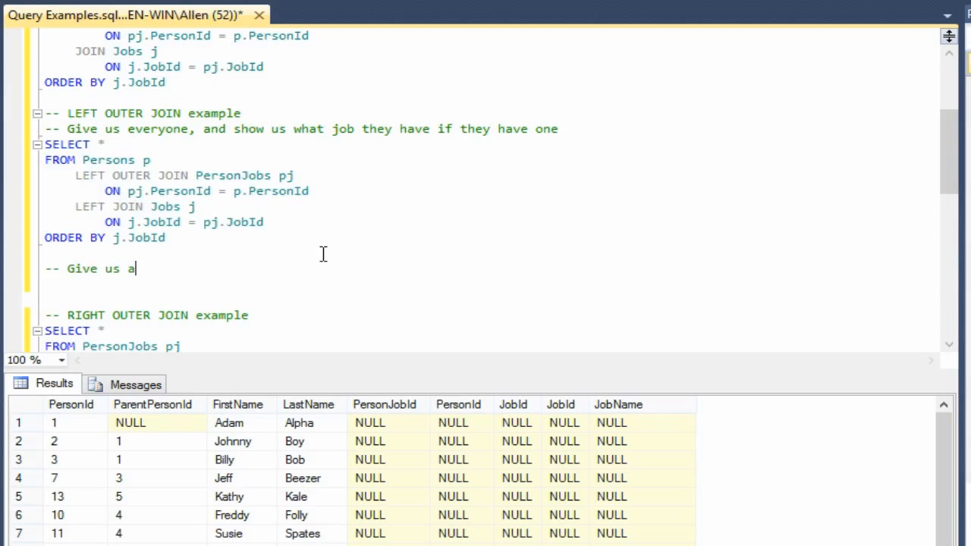
{"action": "type", "text": "ll the jobs, and"}
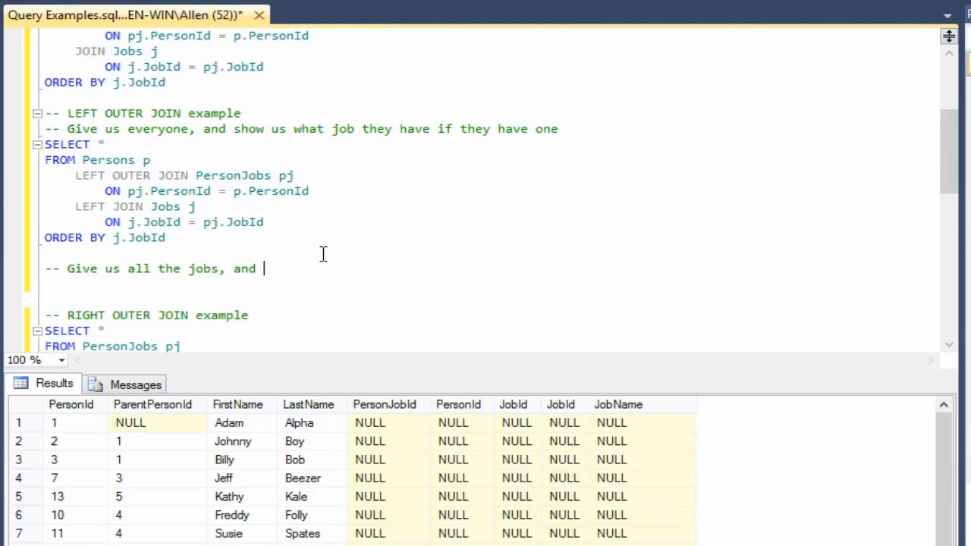
{"action": "type", "text": "any people the"}
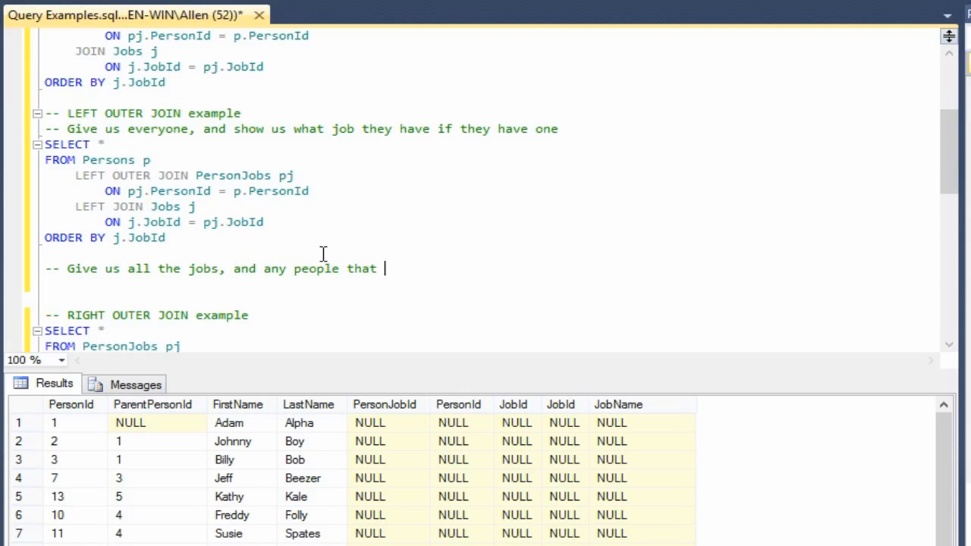
{"action": "type", "text": "have tha tparticular job"}
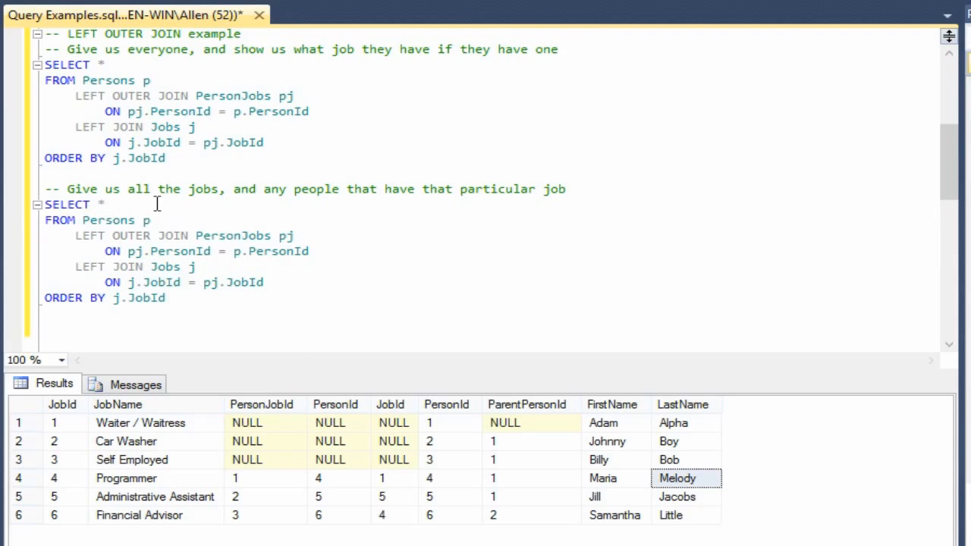
{"action": "mouse_move", "coordinate": [233, 235]}
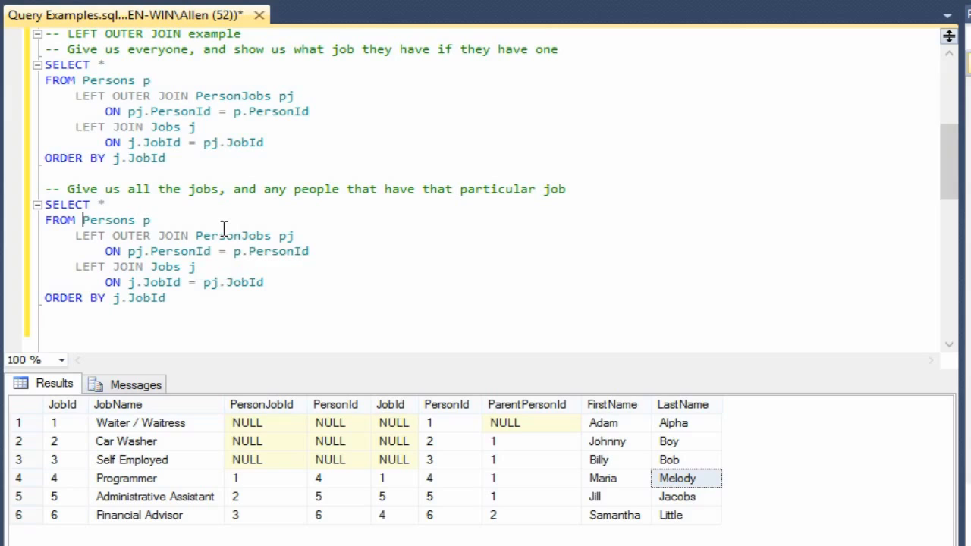
Change both joins in the copied query from LEFT to RIGHT and run it.
{"action": "left_click", "coordinate": [76, 235]}
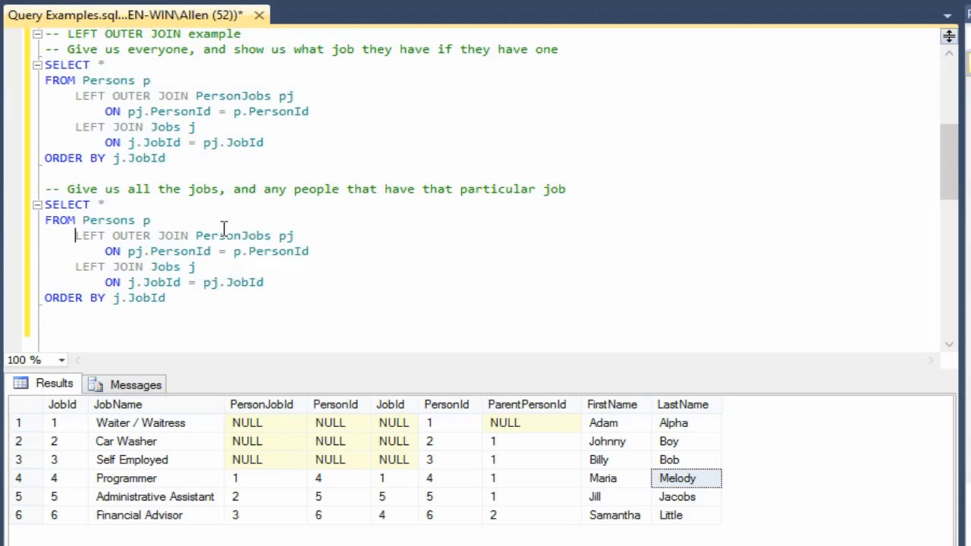
{"action": "double_click", "coordinate": [89, 235]}
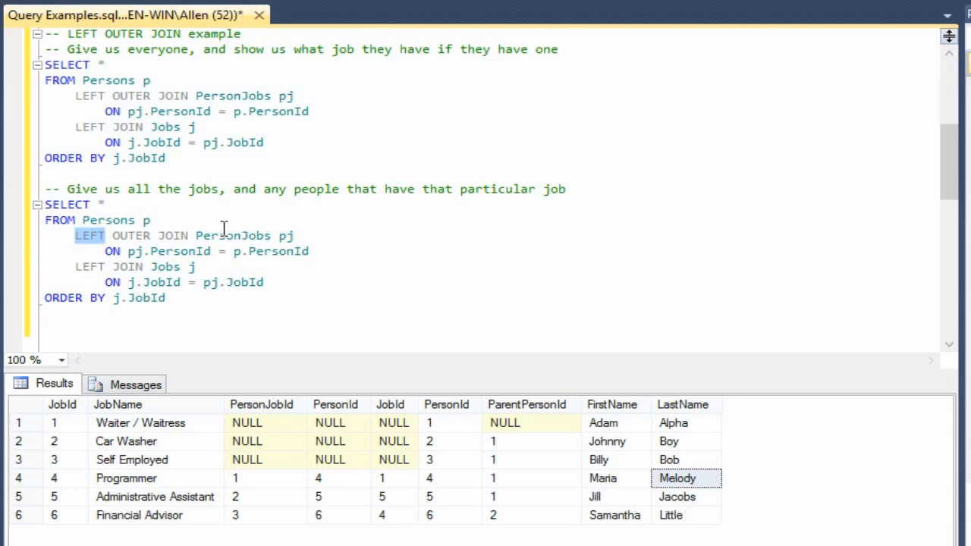
{"action": "type", "text": "RIGHT"}
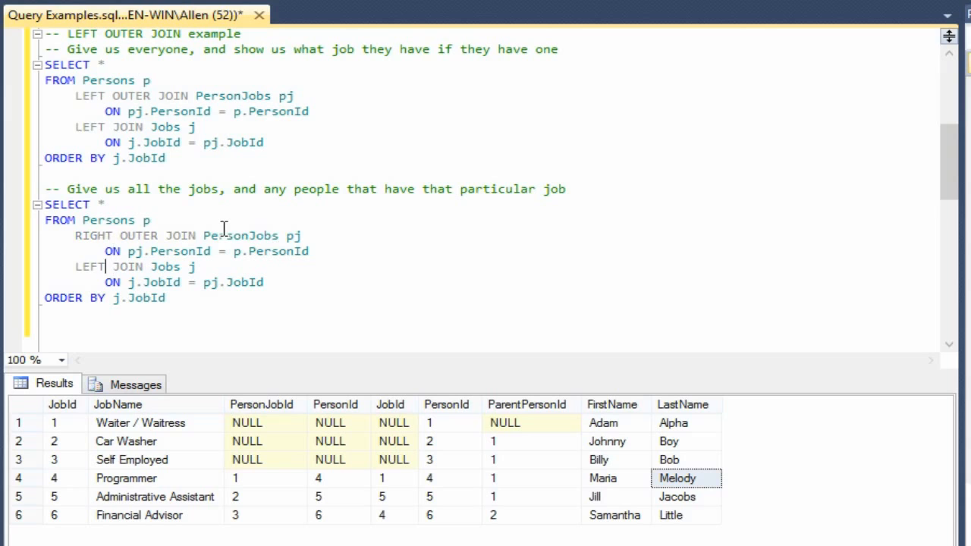
{"action": "type", "text": "RIGHT"}
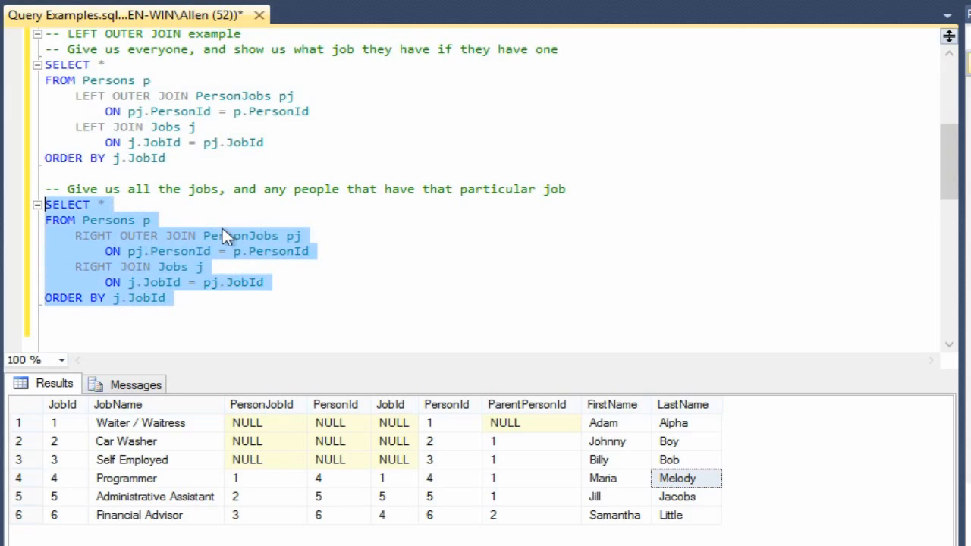
{"action": "key", "text": "F5"}
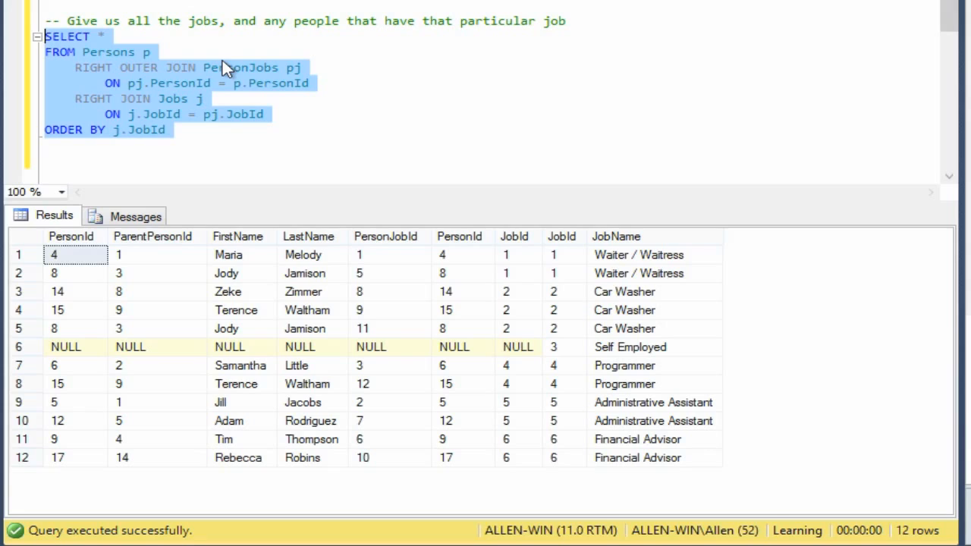
{"action": "mouse_move", "coordinate": [398, 239]}
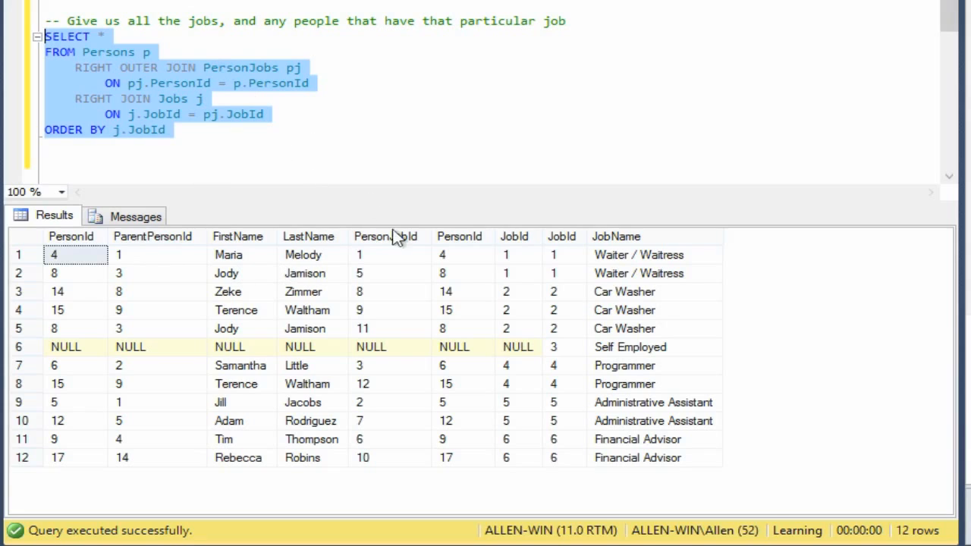
{"action": "mouse_move", "coordinate": [569, 265]}
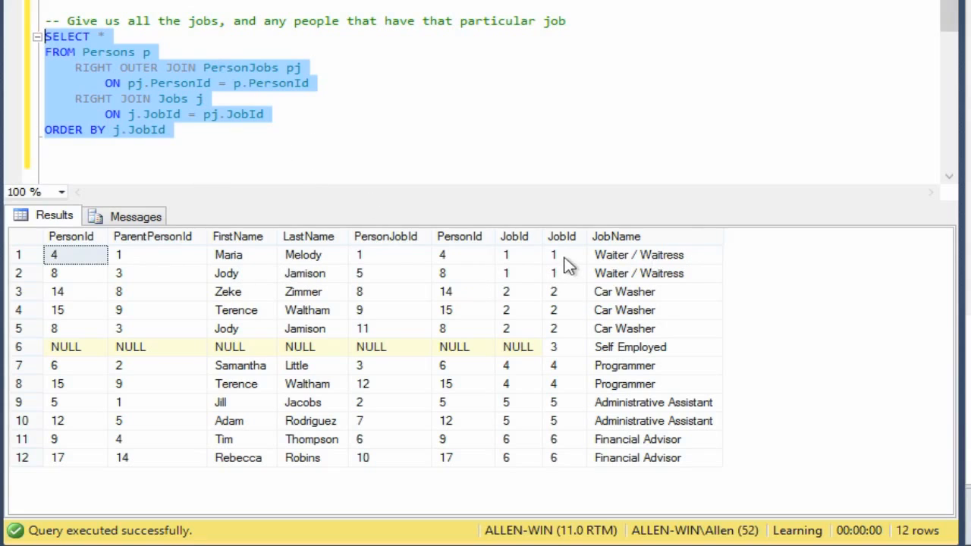
Highlight the JobId 3 and NULL PersonId cells for Self Employed in the results.
{"action": "left_click", "coordinate": [553, 254]}
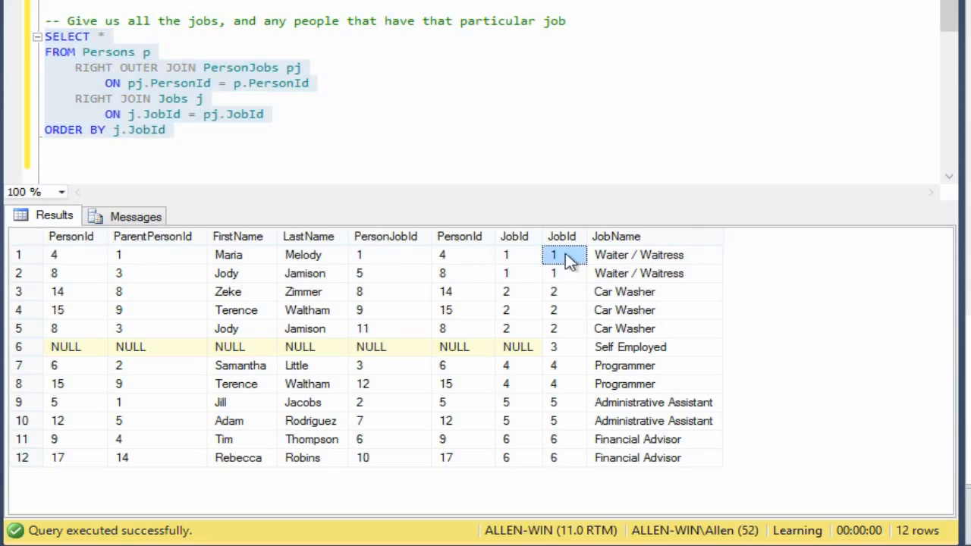
{"action": "mouse_move", "coordinate": [580, 262]}
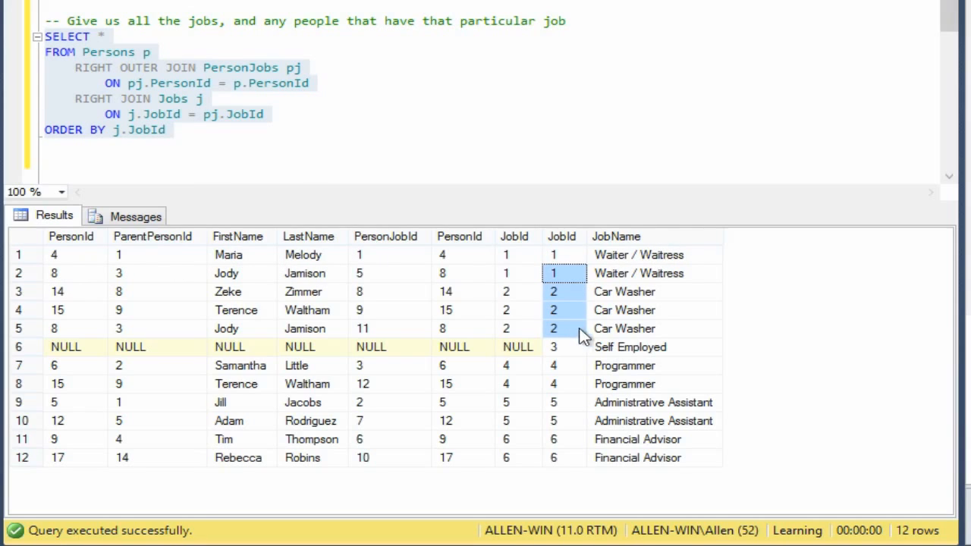
{"action": "left_click", "coordinate": [553, 347]}
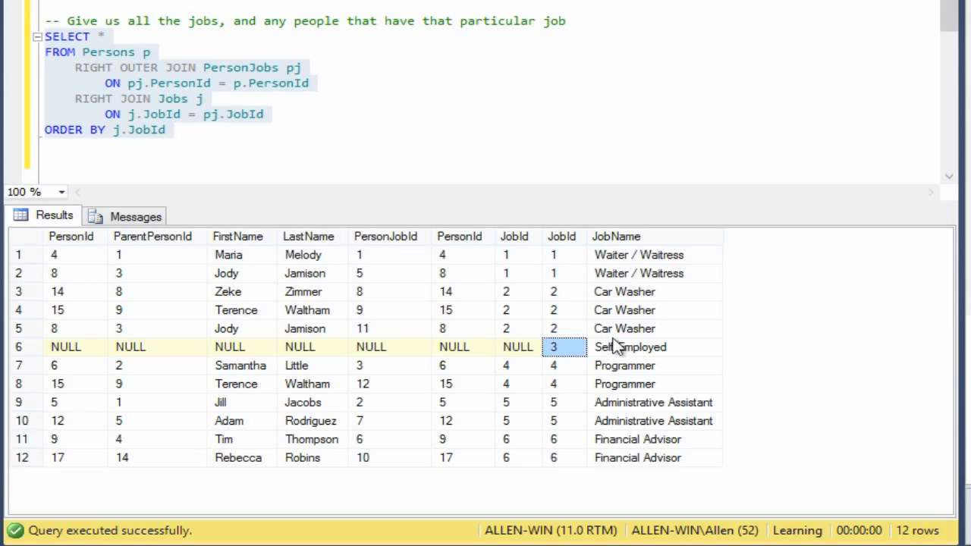
{"action": "mouse_move", "coordinate": [611, 349]}
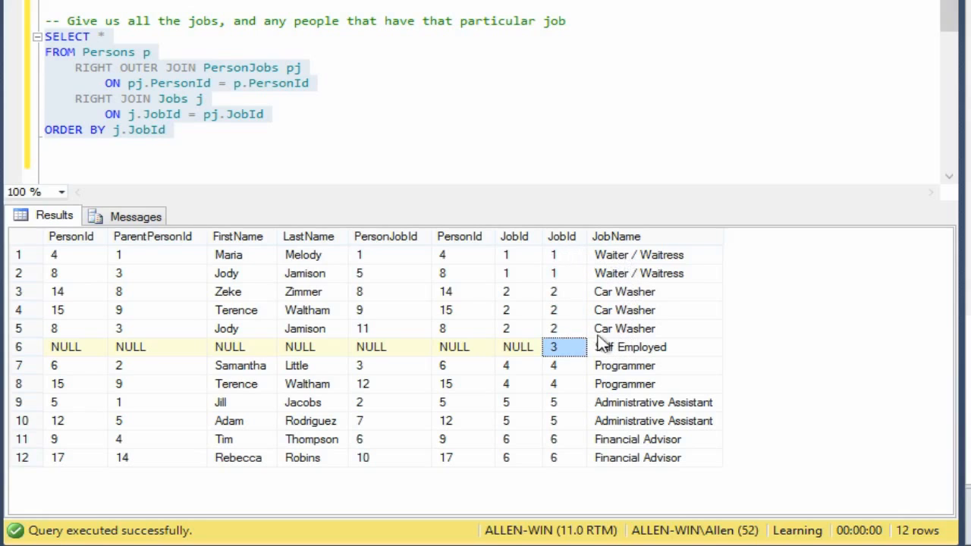
{"action": "left_click", "coordinate": [454, 347]}
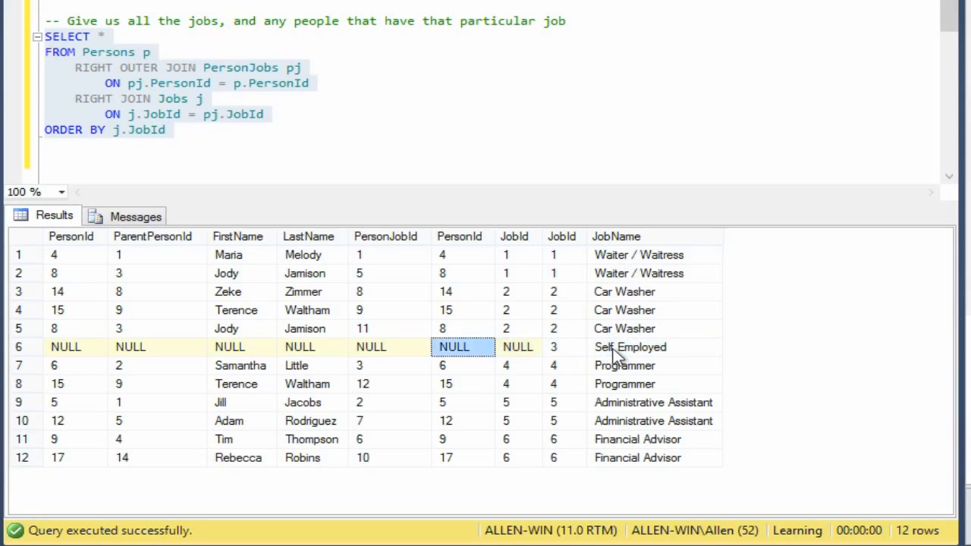
{"action": "left_click", "coordinate": [553, 346]}
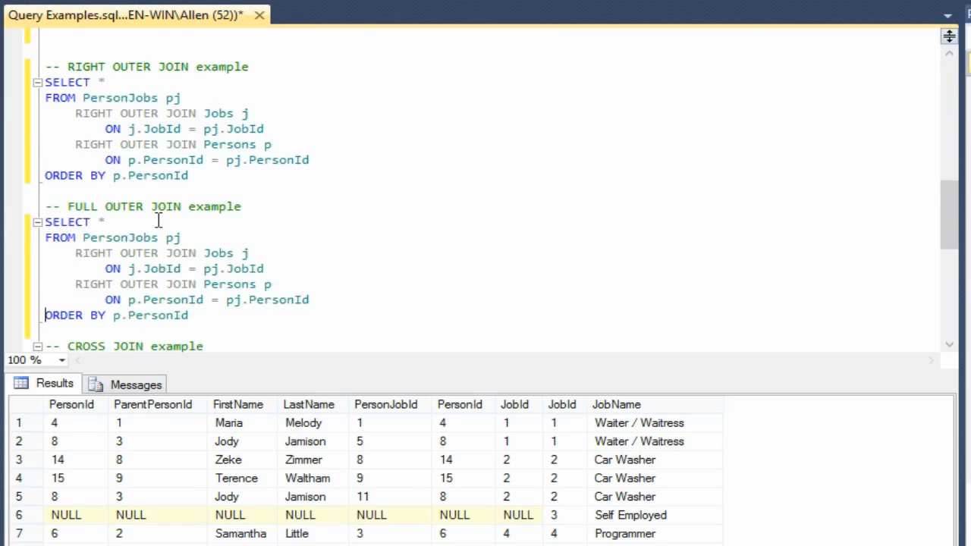
Replace RIGHT with FULL in both joins and delete the second OUTER.
{"action": "left_click", "coordinate": [49, 221]}
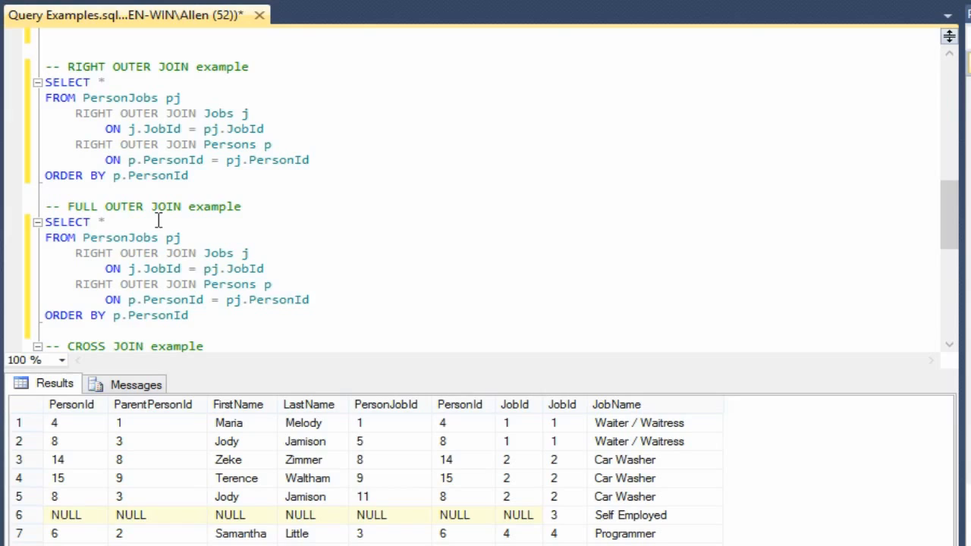
{"action": "left_click", "coordinate": [76, 253]}
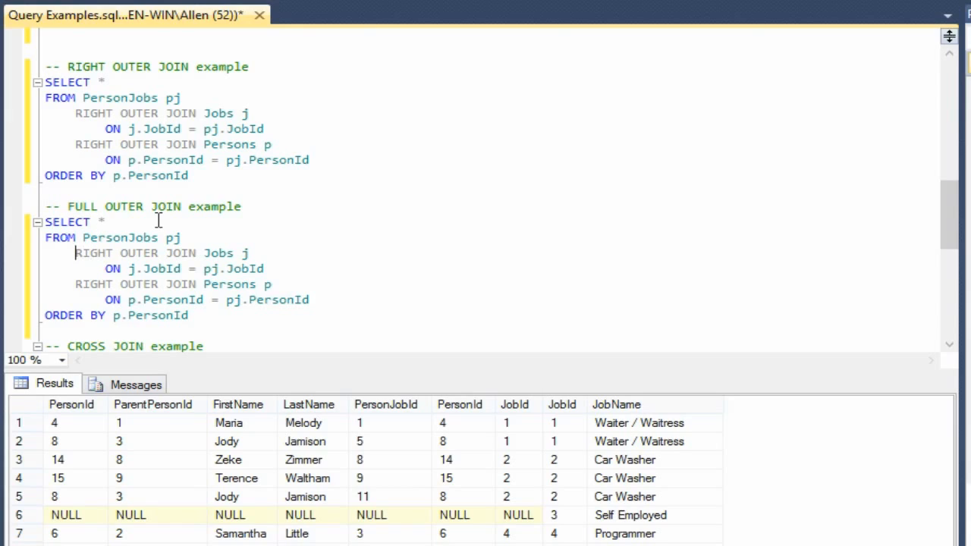
{"action": "double_click", "coordinate": [93, 253]}
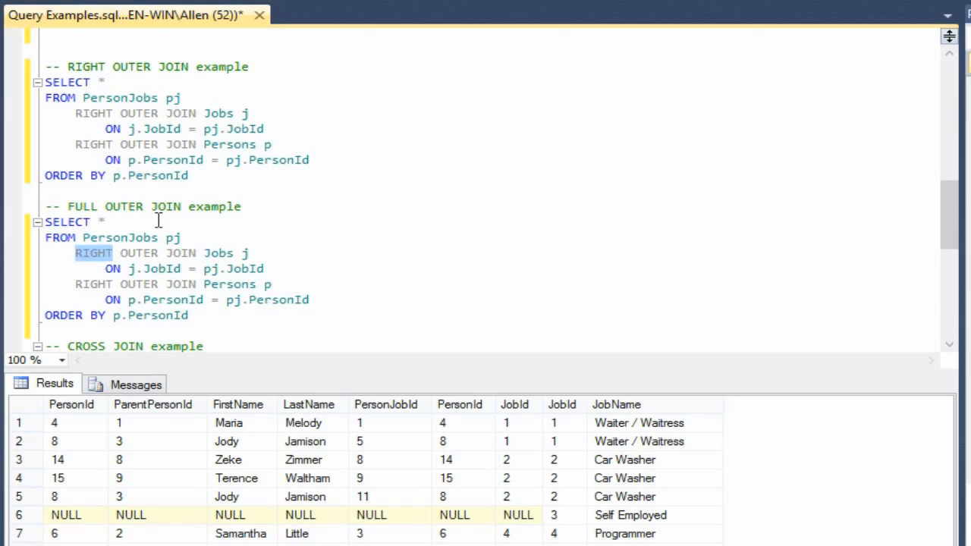
{"action": "type", "text": "FULL"}
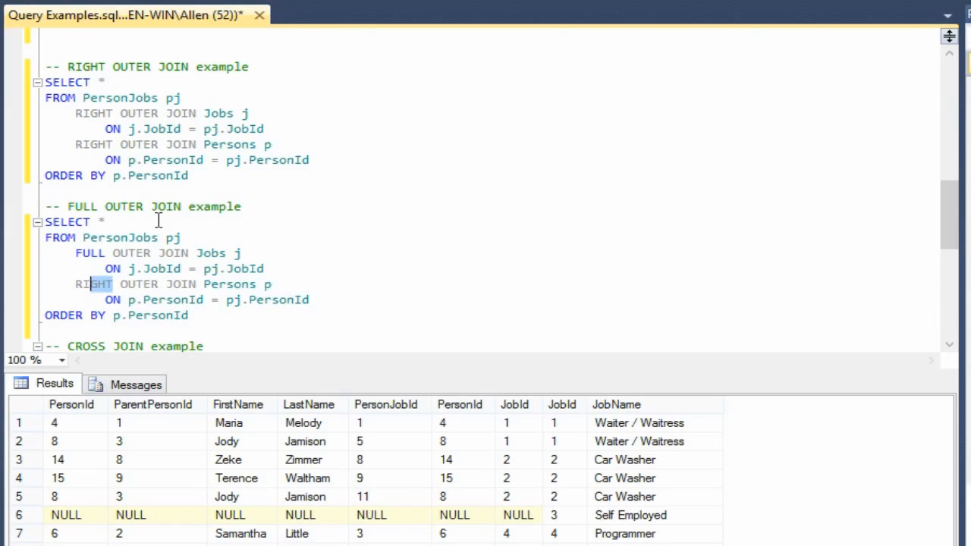
{"action": "type", "text": "FULL"}
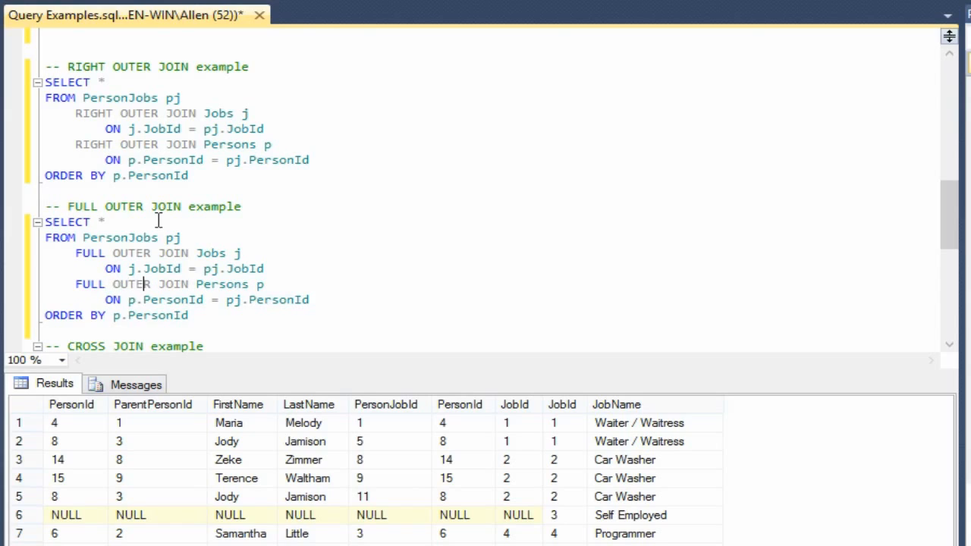
{"action": "double_click", "coordinate": [130, 284]}
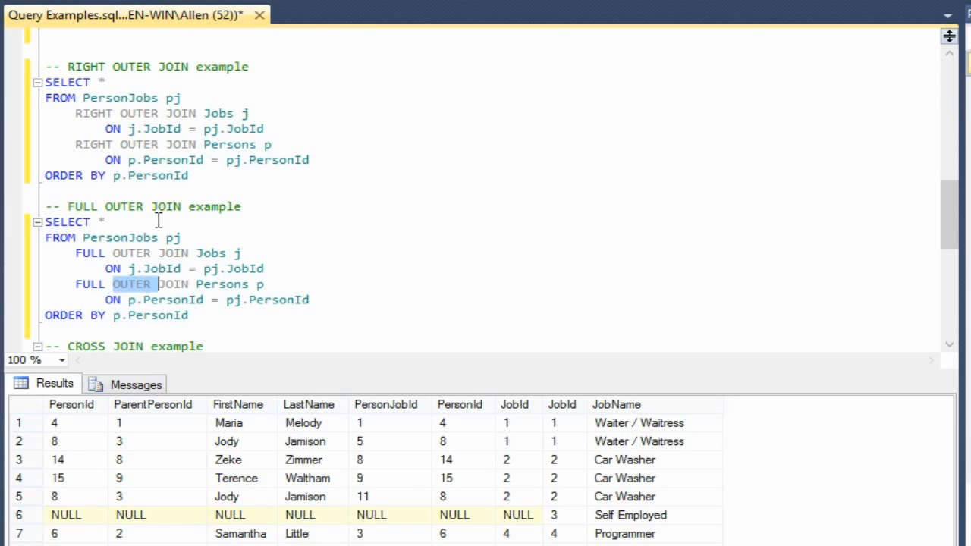
{"action": "key", "text": "Delete"}
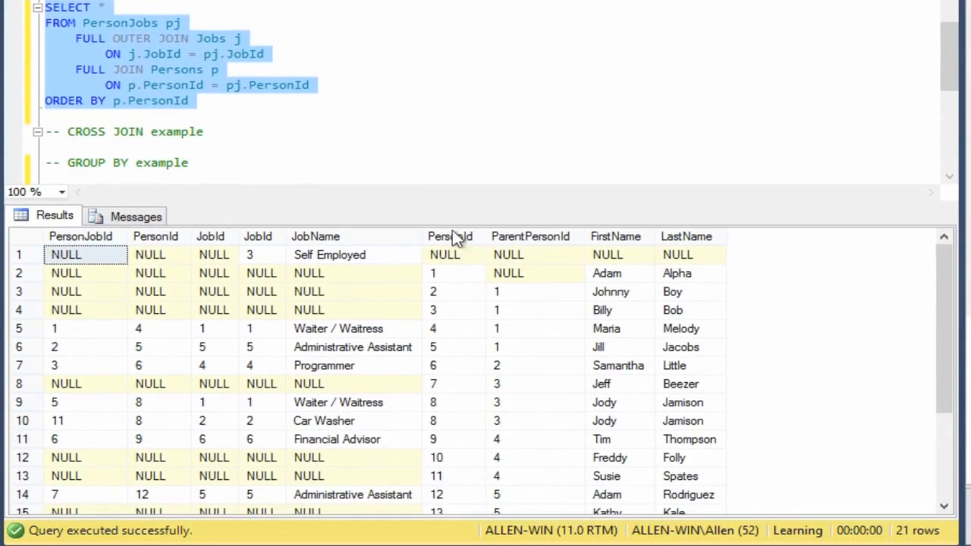
Review the 21 full join rows, pointing out the Self Employed job without people.
{"action": "scroll", "scroll_direction": "down", "scroll_amount": 3}
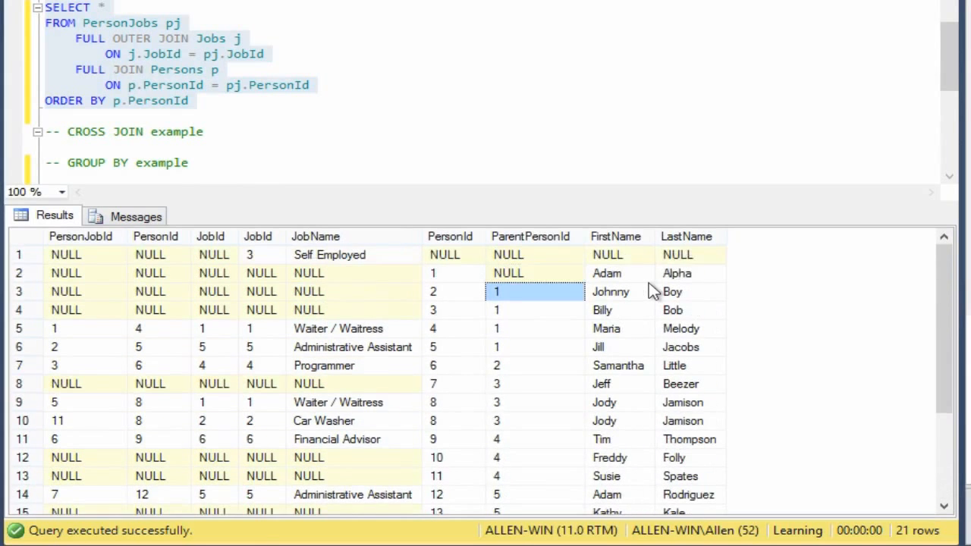
{"action": "scroll", "scroll_direction": "down", "scroll_amount": 3}
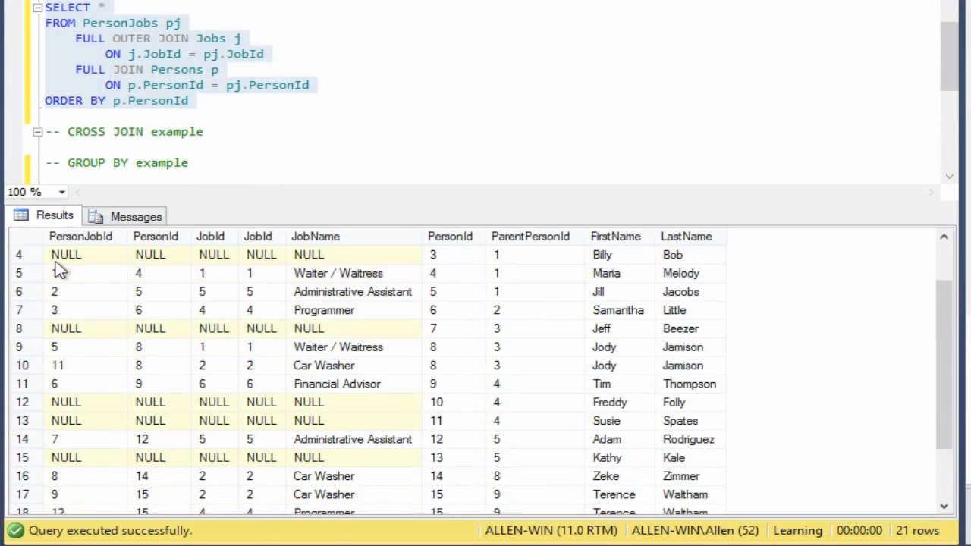
{"action": "scroll", "scroll_direction": "down", "scroll_amount": 3}
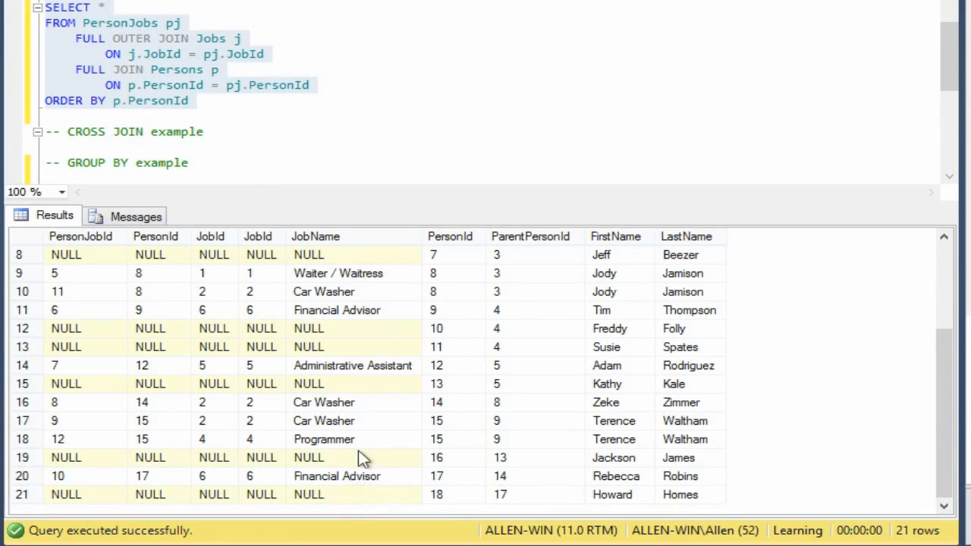
{"action": "scroll", "scroll_direction": "up", "scroll_amount": 3}
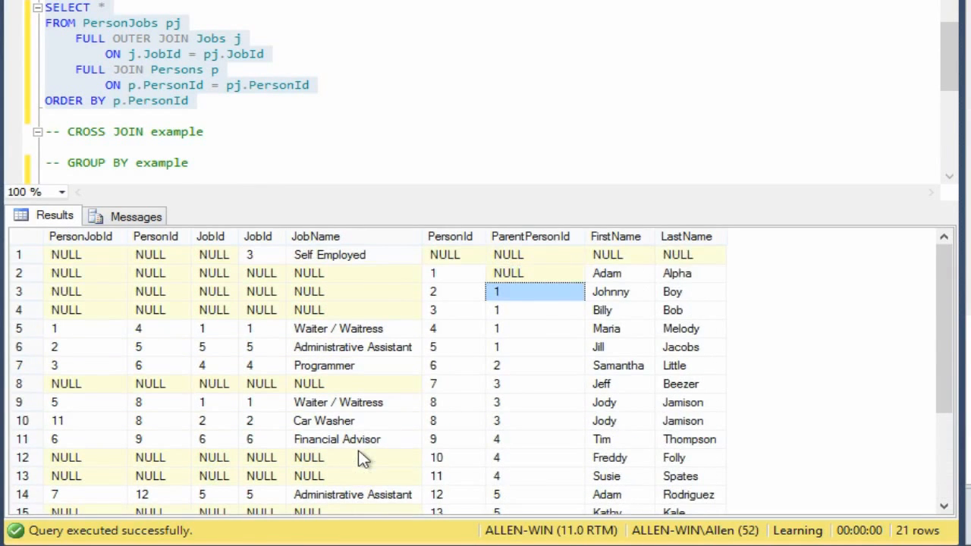
{"action": "left_click", "coordinate": [329, 254]}
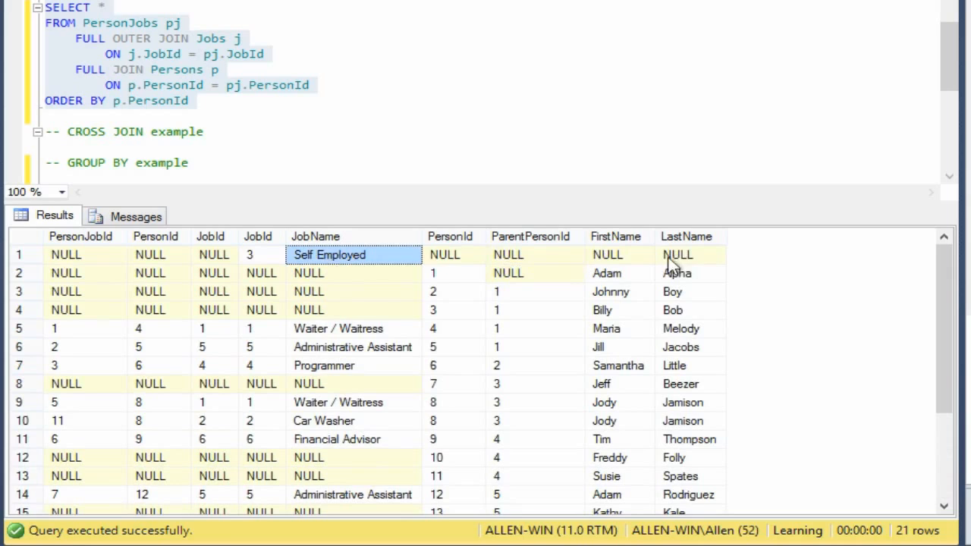
{"action": "mouse_move", "coordinate": [136, 251]}
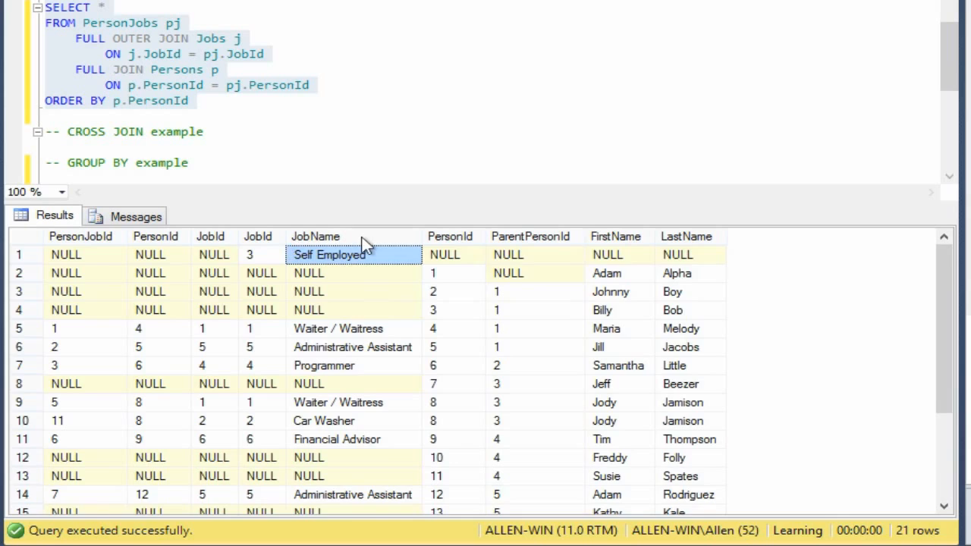
{"action": "scroll", "scroll_direction": "down", "scroll_amount": 3}
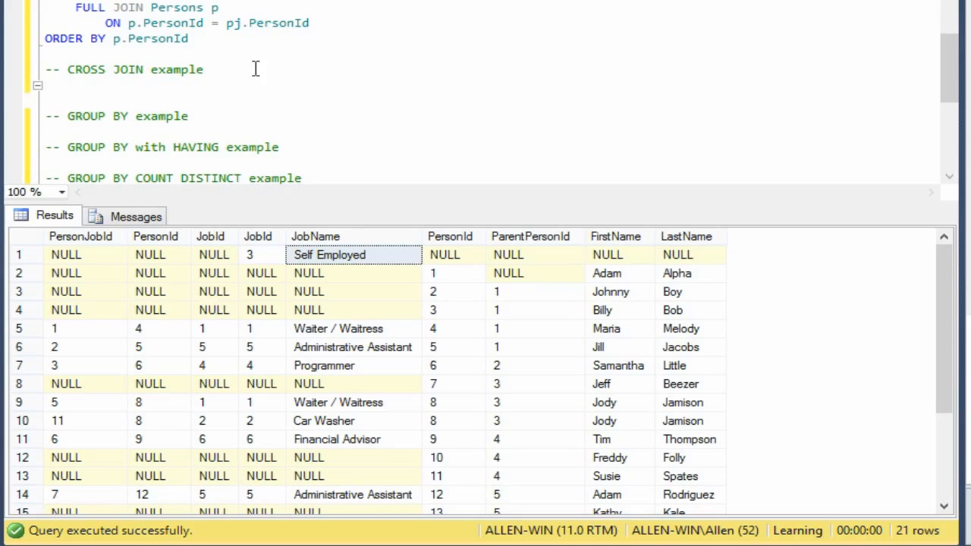
Add the comment '-- What would it look like, if we had every person also have every single job available'.
{"action": "left_click", "coordinate": [37, 70]}
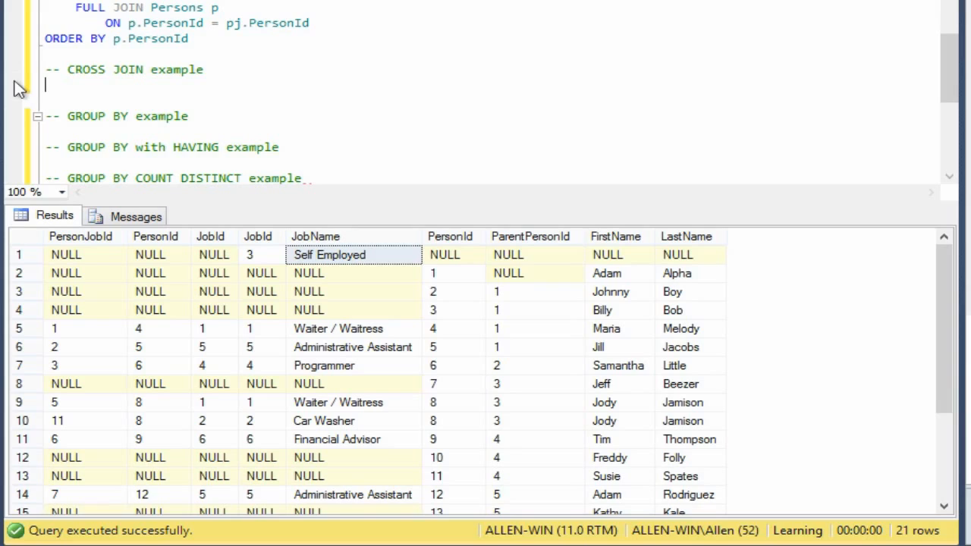
{"action": "type", "text": "--"}
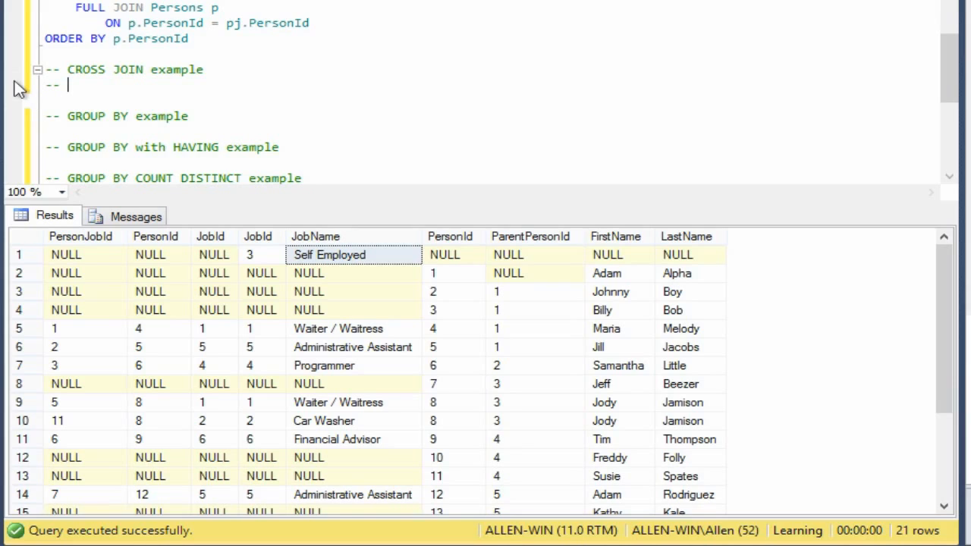
{"action": "type", "text": "What would it lo"}
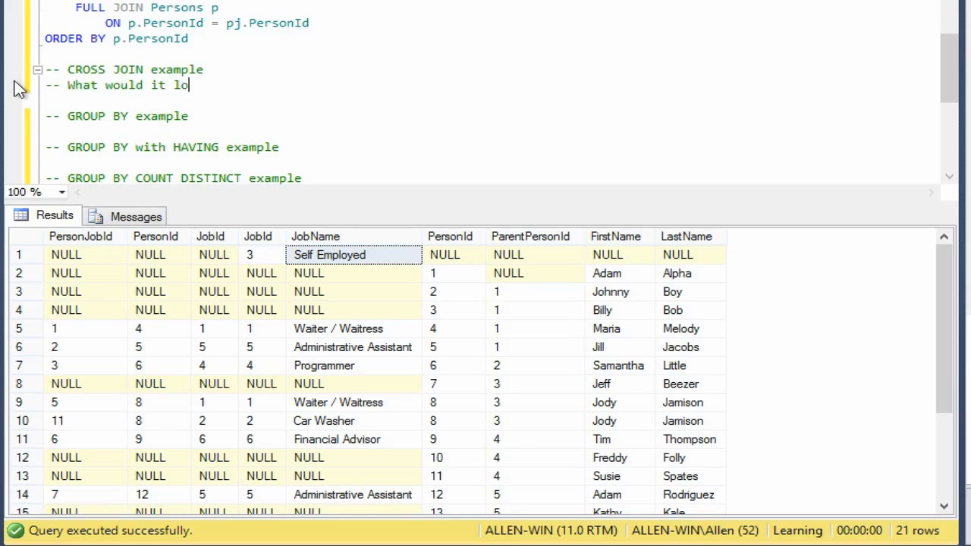
{"action": "type", "text": "ok like, if we"}
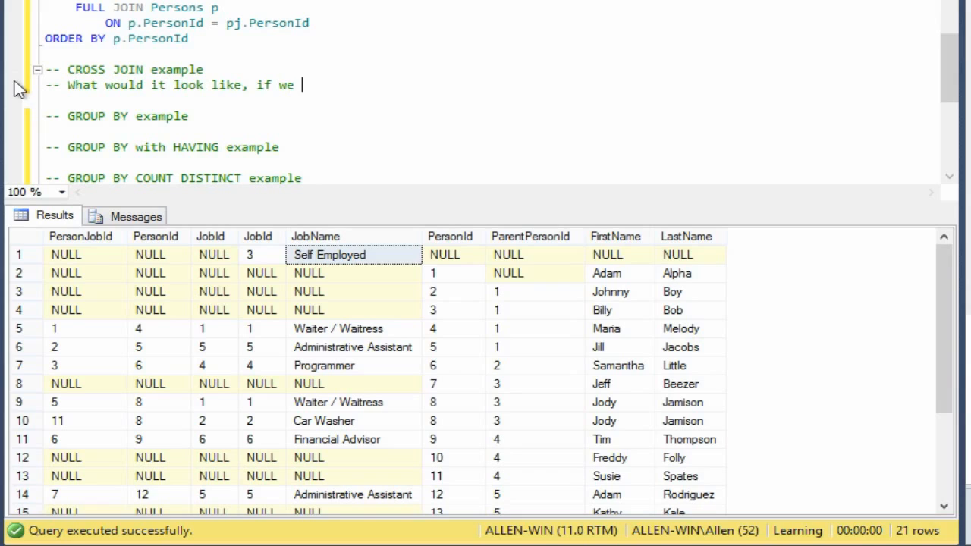
{"action": "type", "text": "had every person"}
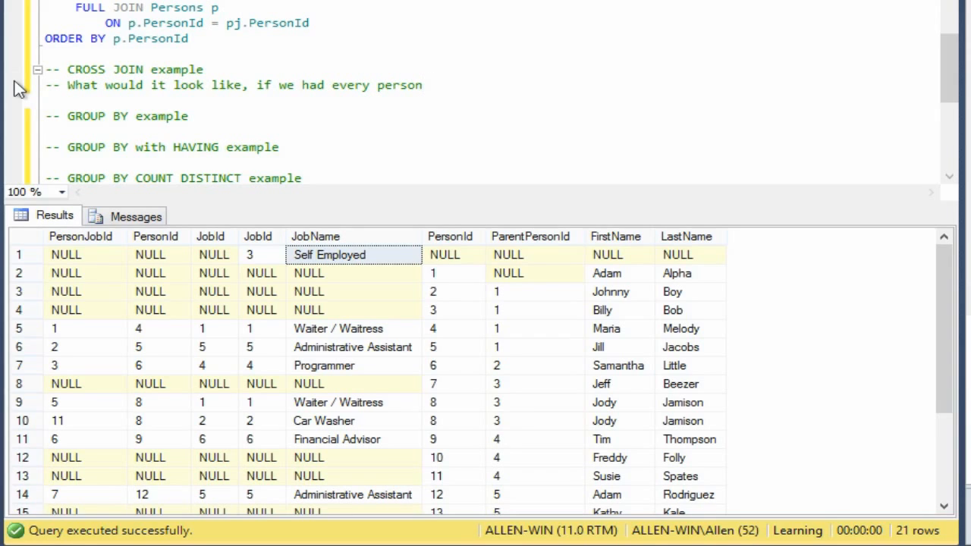
{"action": "type", "text": "also have e"}
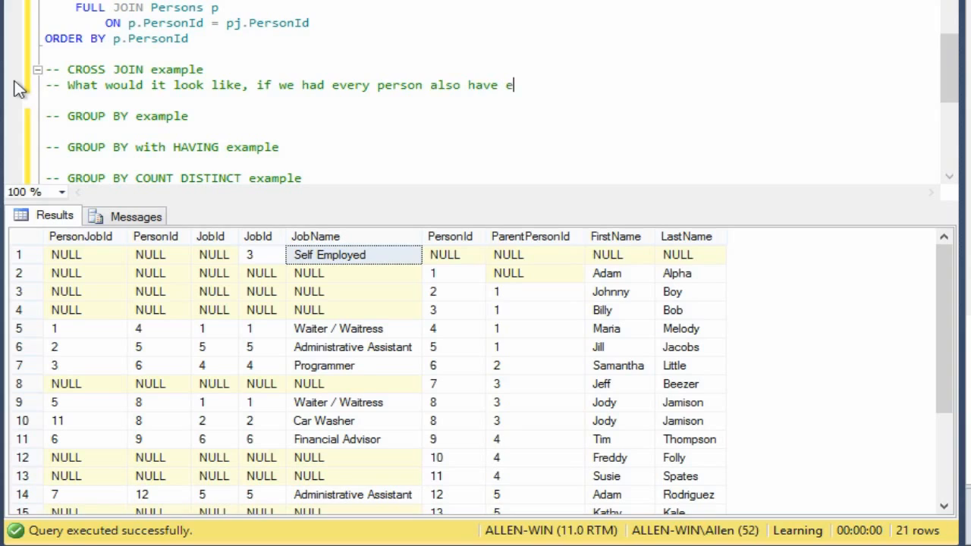
{"action": "type", "text": "very single job av"}
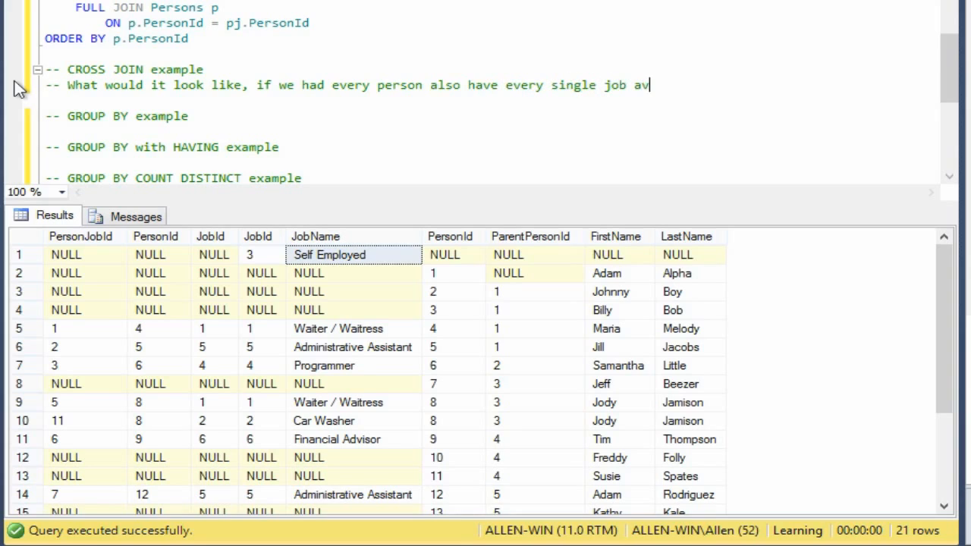
{"action": "type", "text": "ailable"}
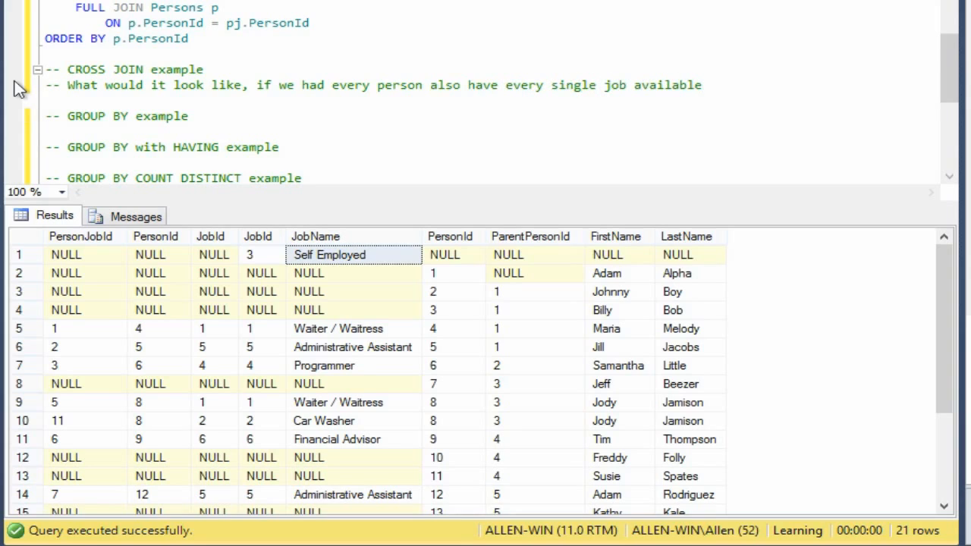
{"action": "scroll", "scroll_direction": "up", "scroll_amount": 3}
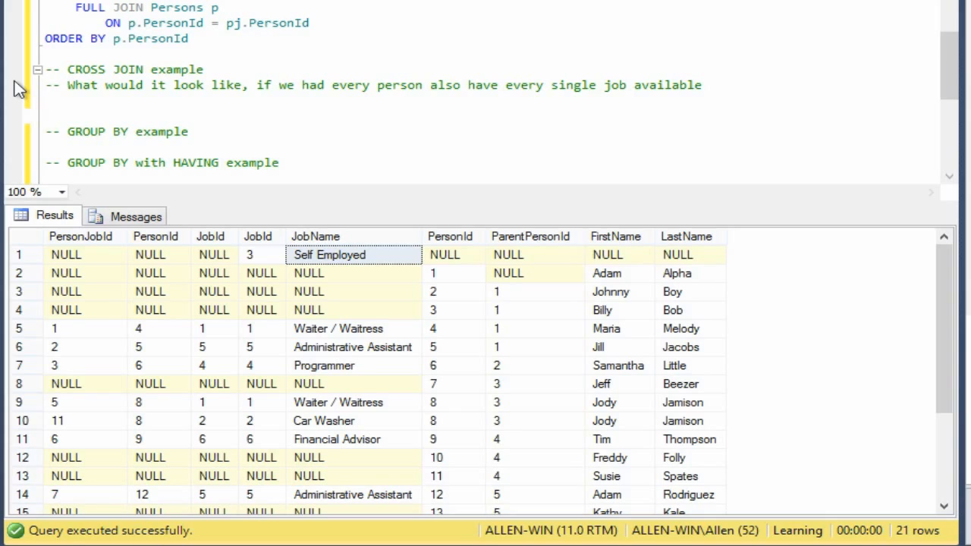
Write SELECT * FROM Persons p CROSS JOIN Jobs j and run it, returning 108 rows.
{"action": "type", "text": "SELECT *"}
{"action": "type", "text": "FROM Person"}
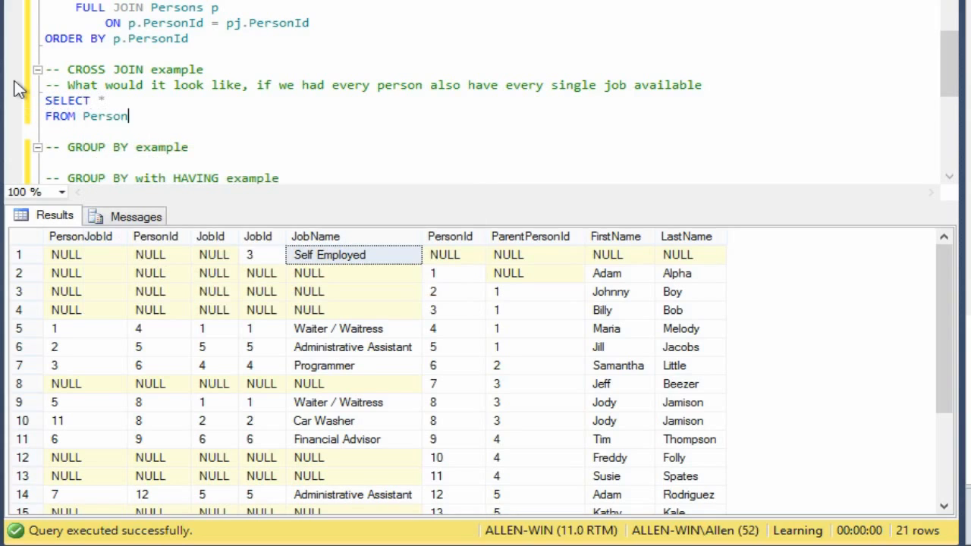
{"action": "type", "text": "p"}
{"action": "type", "text": "J"}
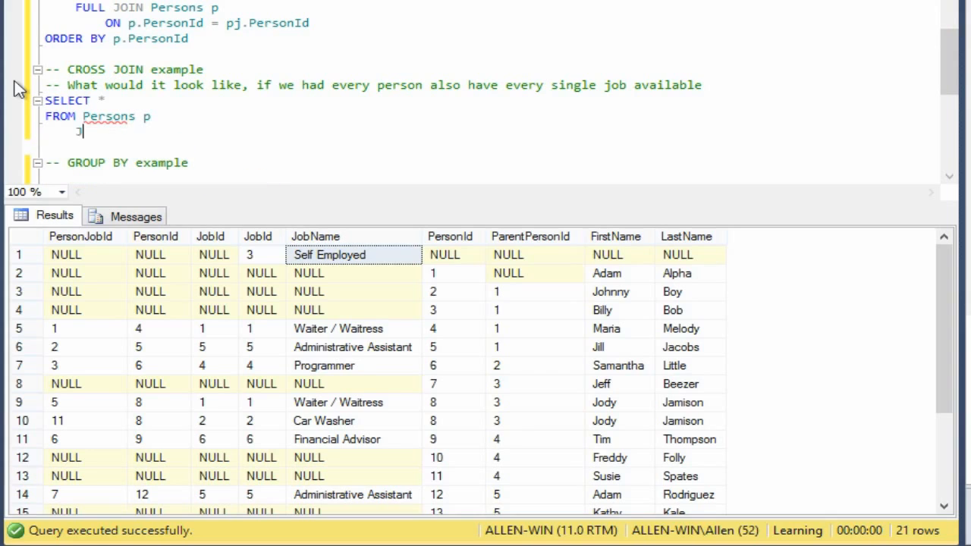
{"action": "type", "text": "OIN Jobs"}
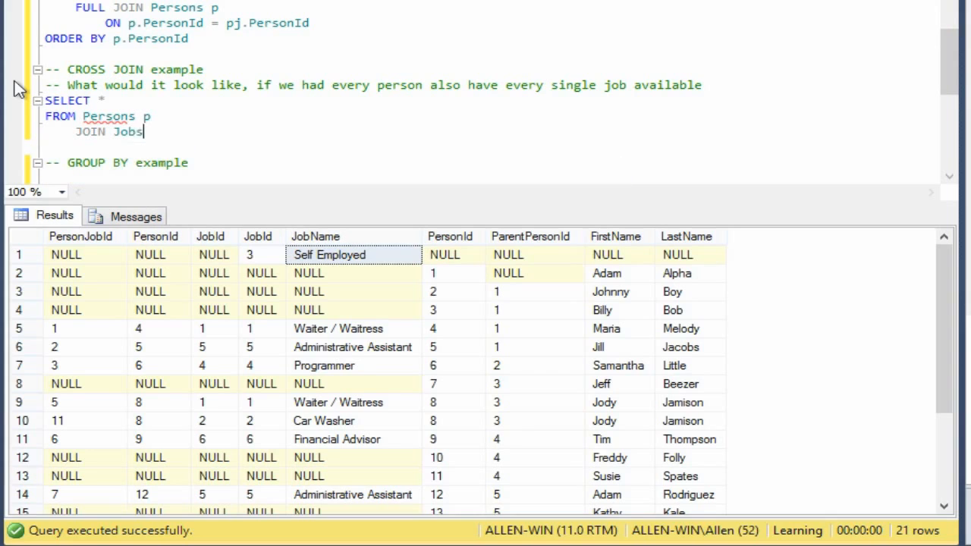
{"action": "type", "text": "j"}
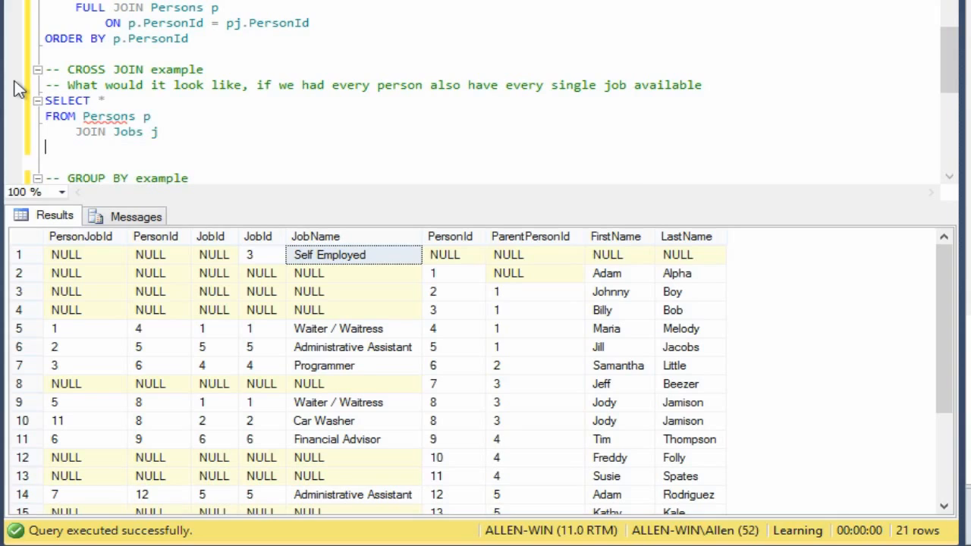
{"action": "type", "text": "CROSS"}
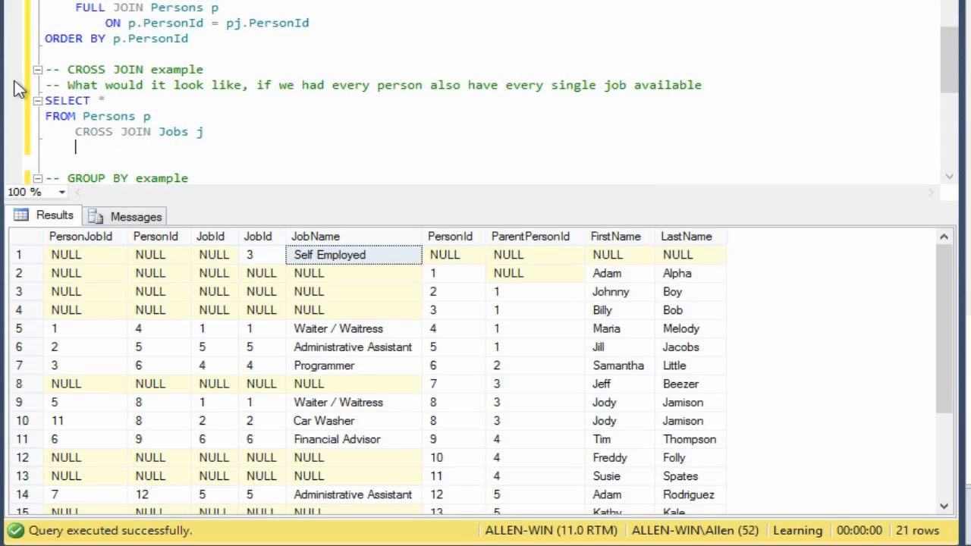
{"action": "left_click_drag", "start_coordinate": [45, 100], "coordinate": [205, 136]}
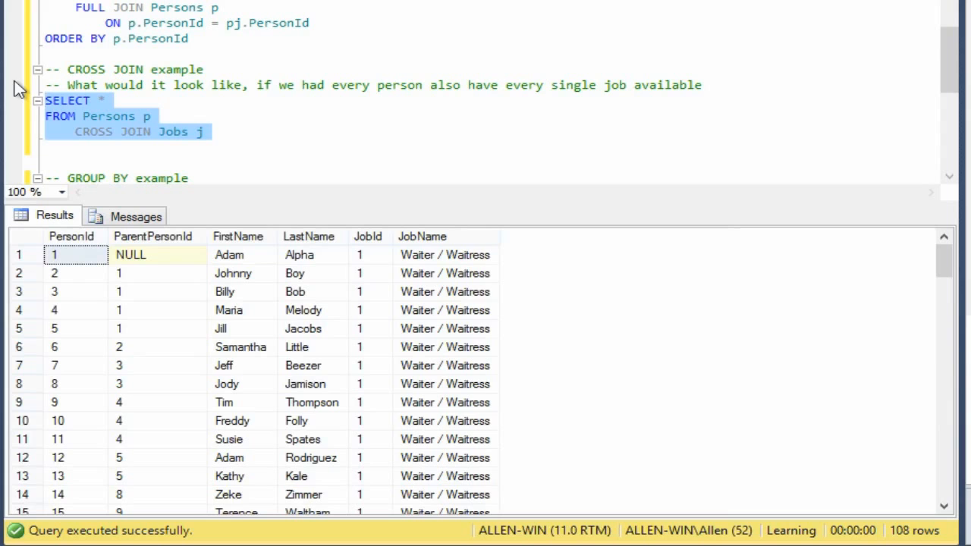
{"action": "mouse_move", "coordinate": [930, 523]}
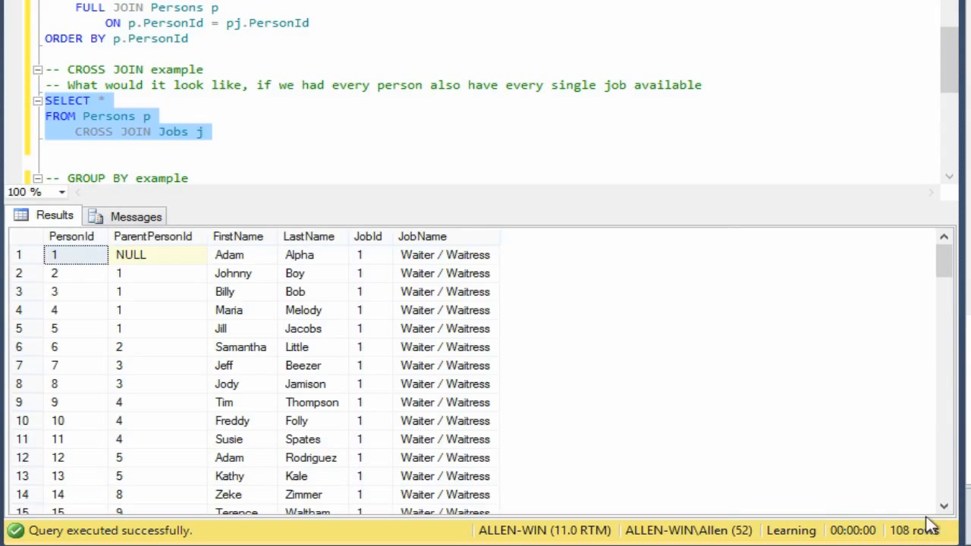
{"action": "left_click", "coordinate": [233, 274]}
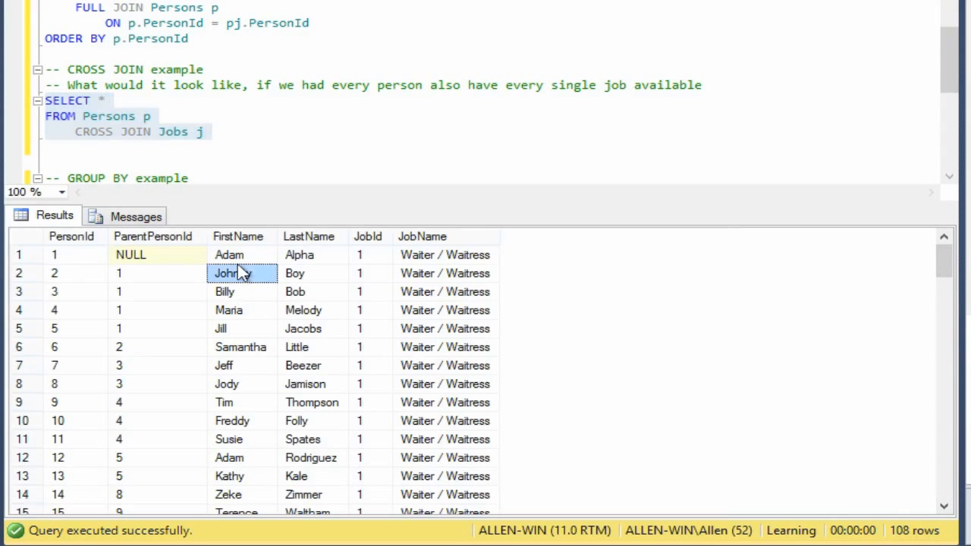
{"action": "scroll", "scroll_direction": "down", "scroll_amount": 3}
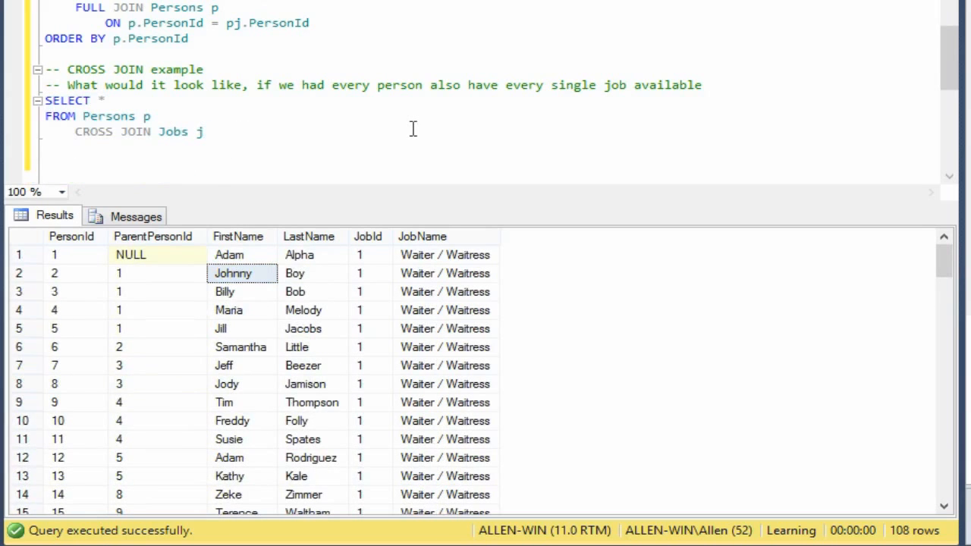
Add ORDER BY p.PersonId, j.JobId to the cross join and rerun it.
{"action": "type", "text": "ORDER BY"}
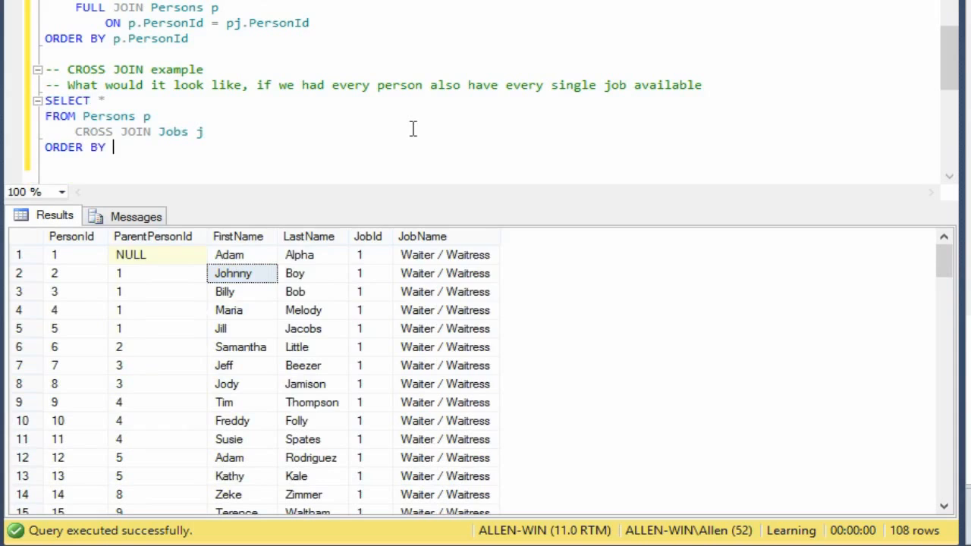
{"action": "type", "text": "p.PersonI"}
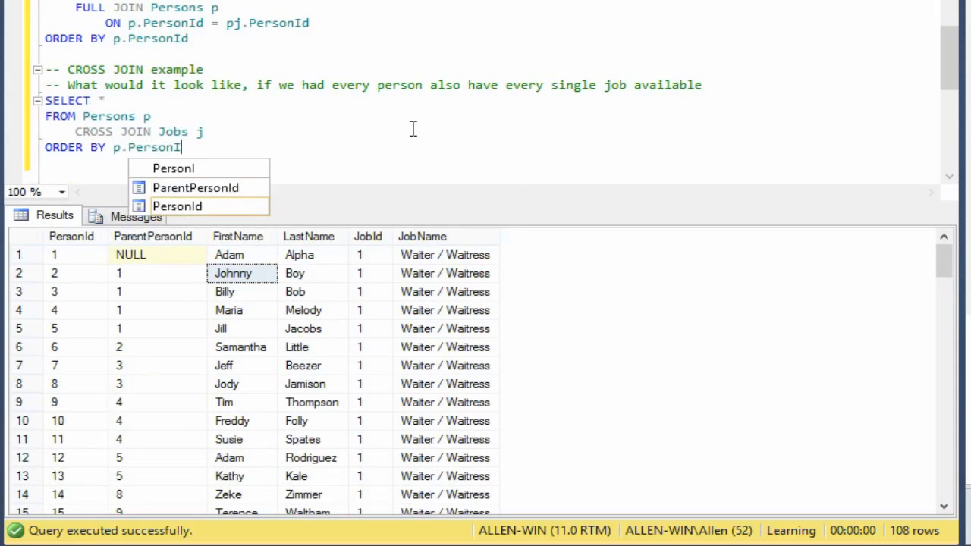
{"action": "type", "text": "d, j.JobId"}
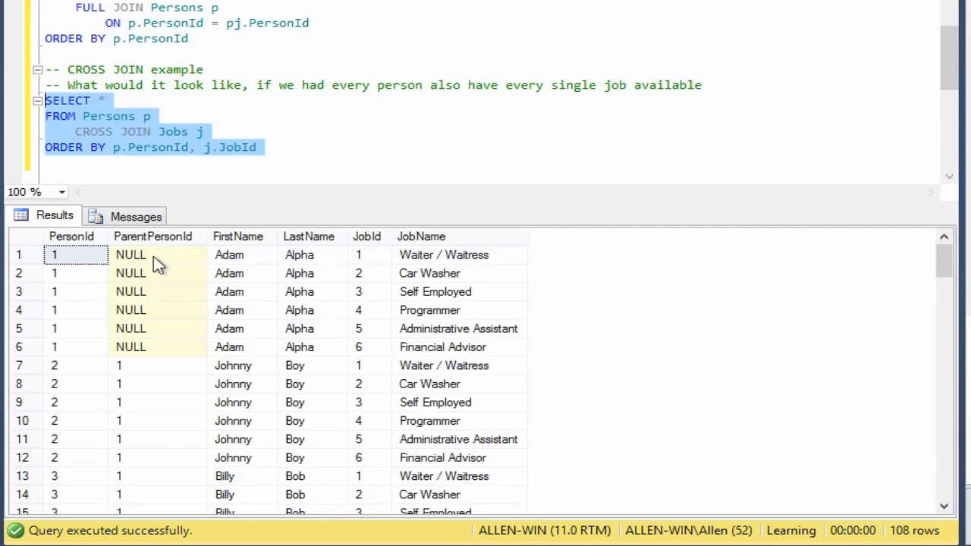
{"action": "mouse_move", "coordinate": [179, 273]}
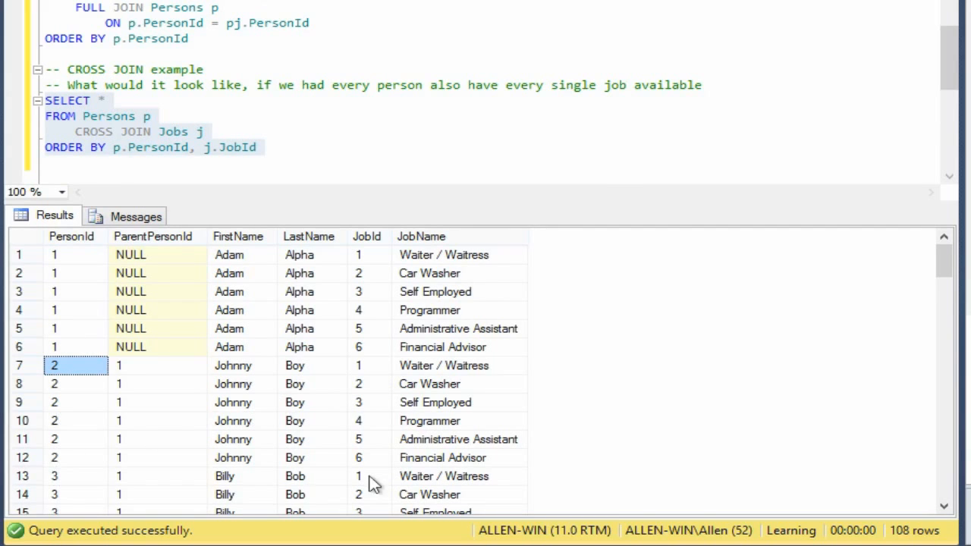
{"action": "mouse_move", "coordinate": [450, 93]}
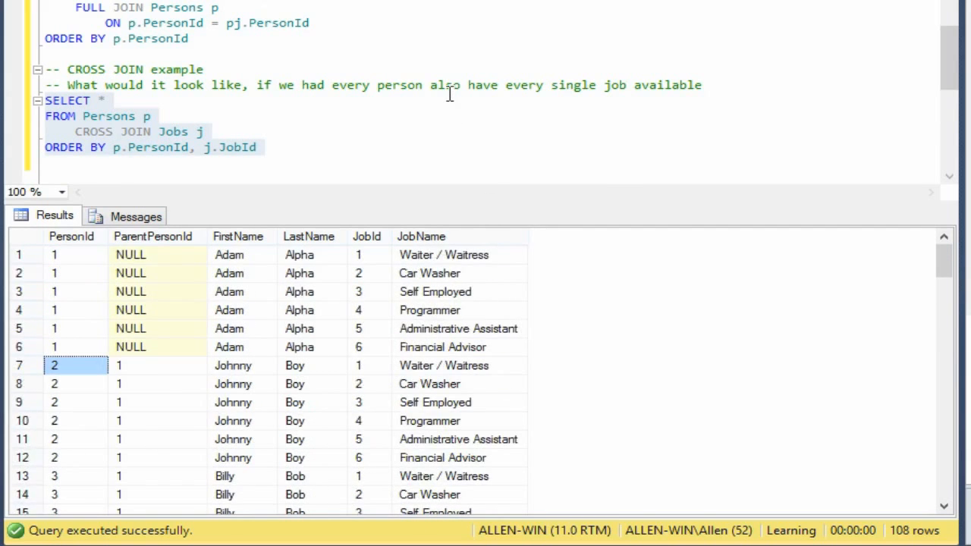
{"action": "scroll", "scroll_direction": "down", "scroll_amount": 3}
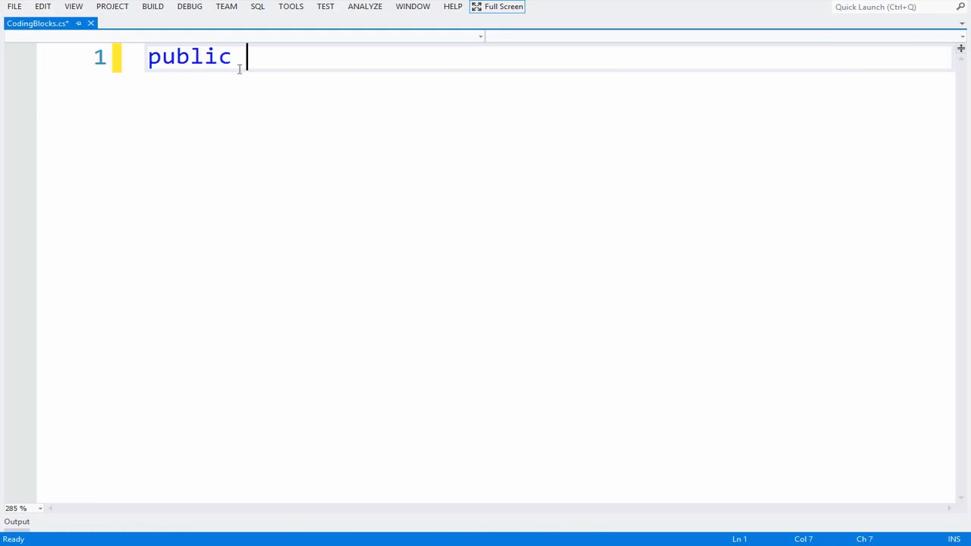
Declare class CodingBlocks with bool fields SubscribeNow, UseLikeButtonBelow, UseShareButtonBelow set to true.
{"action": "type", "text": "class CodingBlocks"}
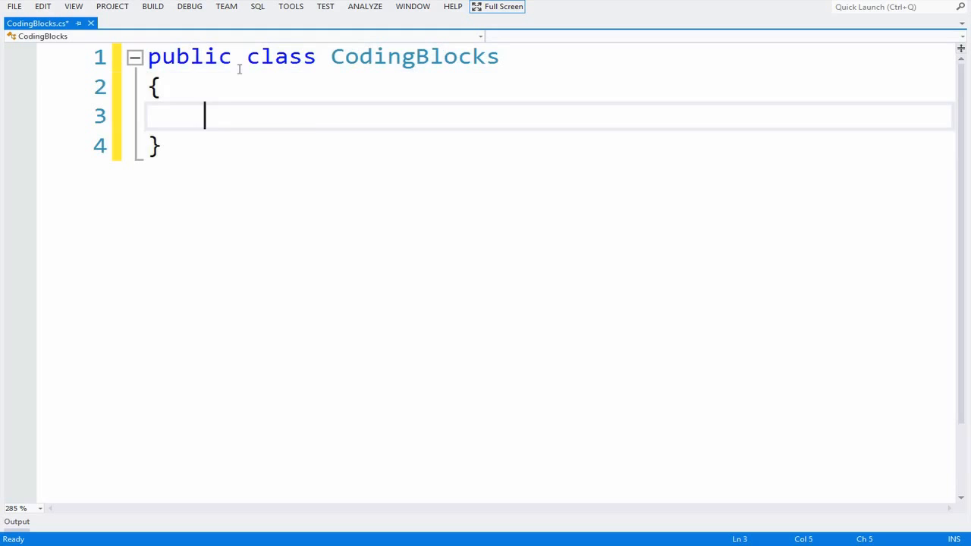
{"action": "type", "text": "bool Sub"}
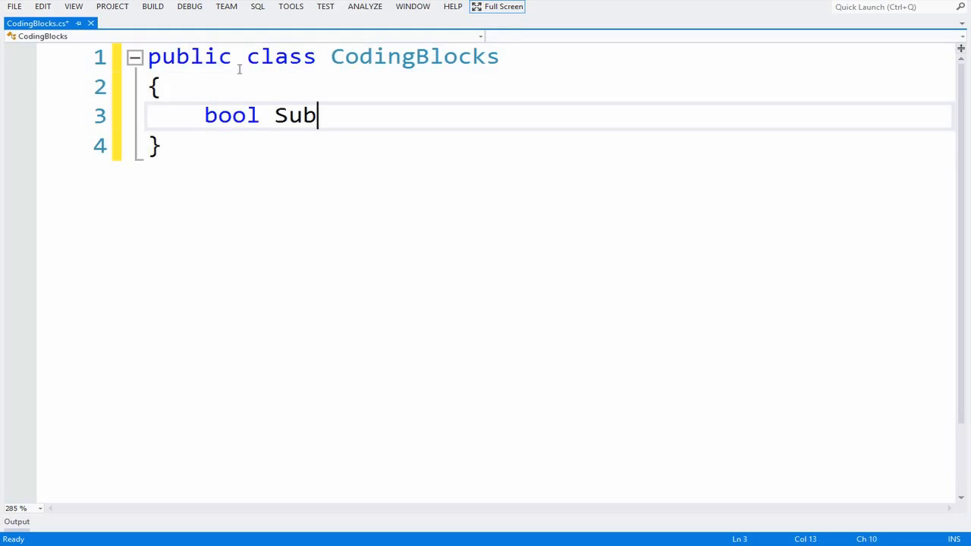
{"action": "type", "text": "scribeNow = true;"}
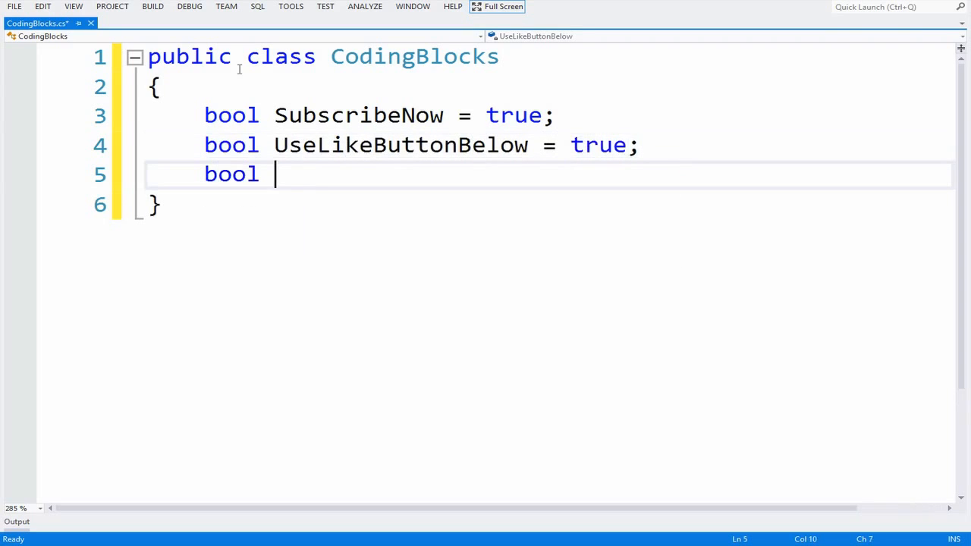
{"action": "type", "text": "UseShareButton"}
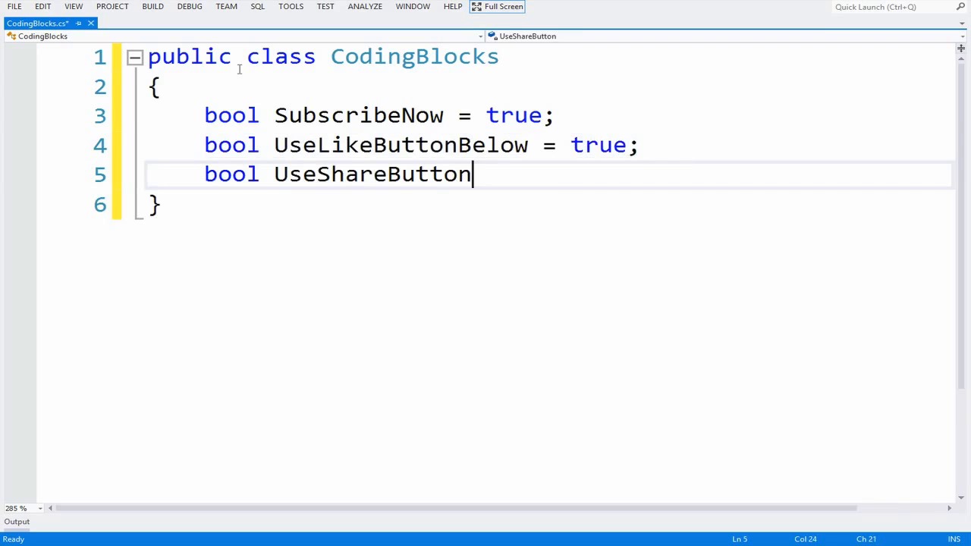
{"action": "type", "text": "Below = true;"}
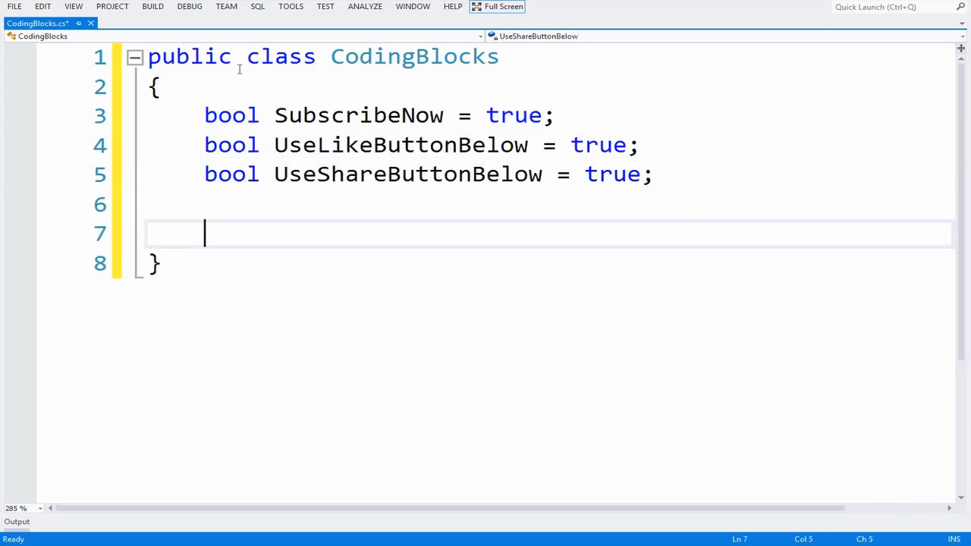
Add a comment block pointing to CodingBlocks.NET and finding the podcast on Stitcher or other apps.
{"action": "type", "text": "/*"}
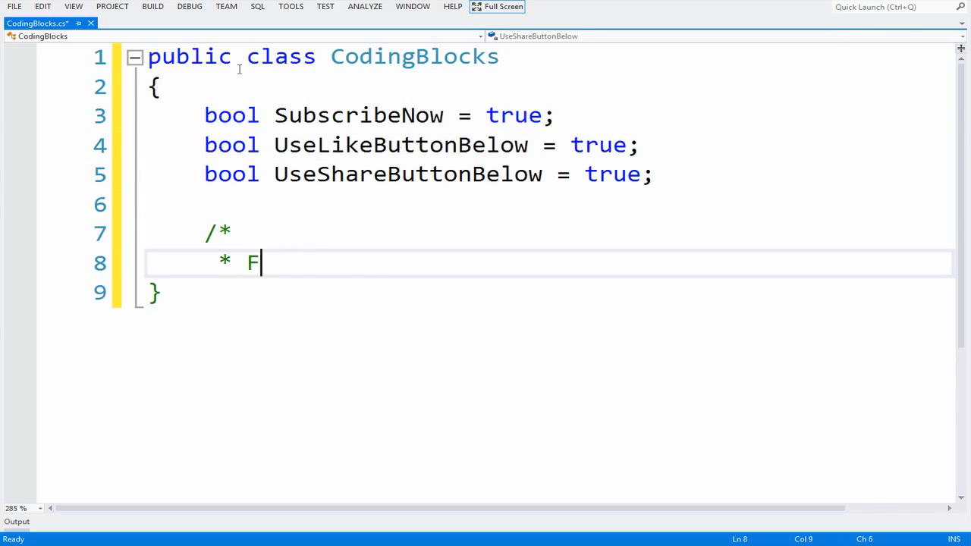
{"action": "type", "text": "ind us on the web"}
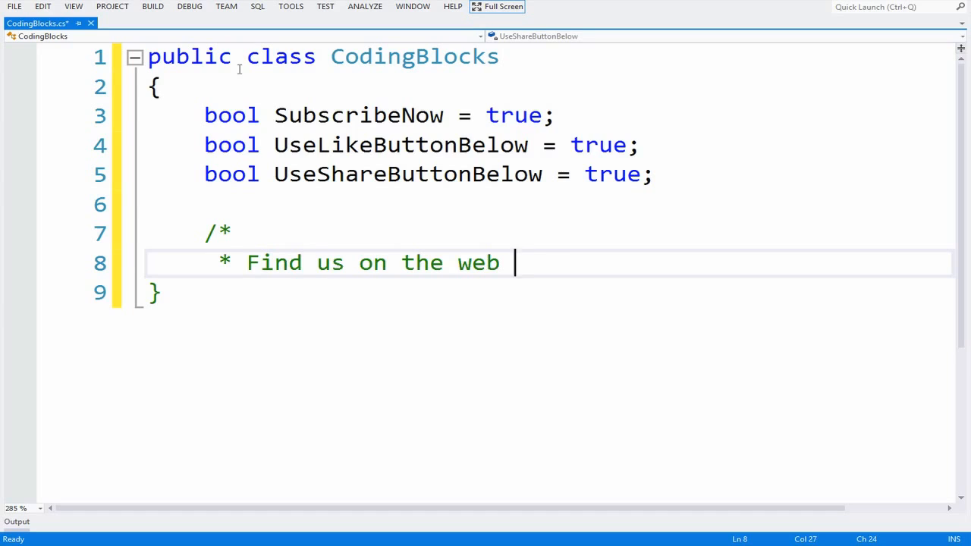
{"action": "type", "text": "at:"}
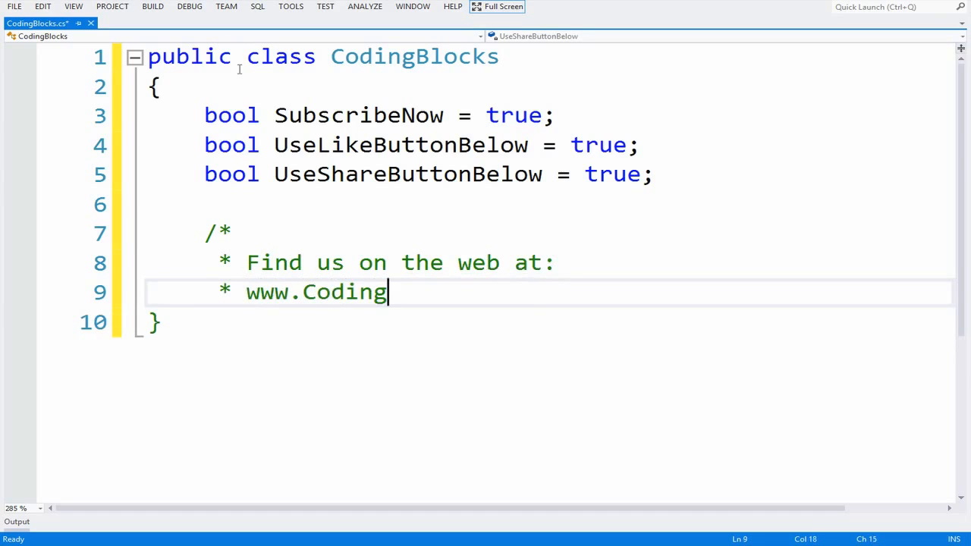
{"action": "type", "text": "Blocks.NET"}
{"action": "type", "text": "* Listen and learn on the"}
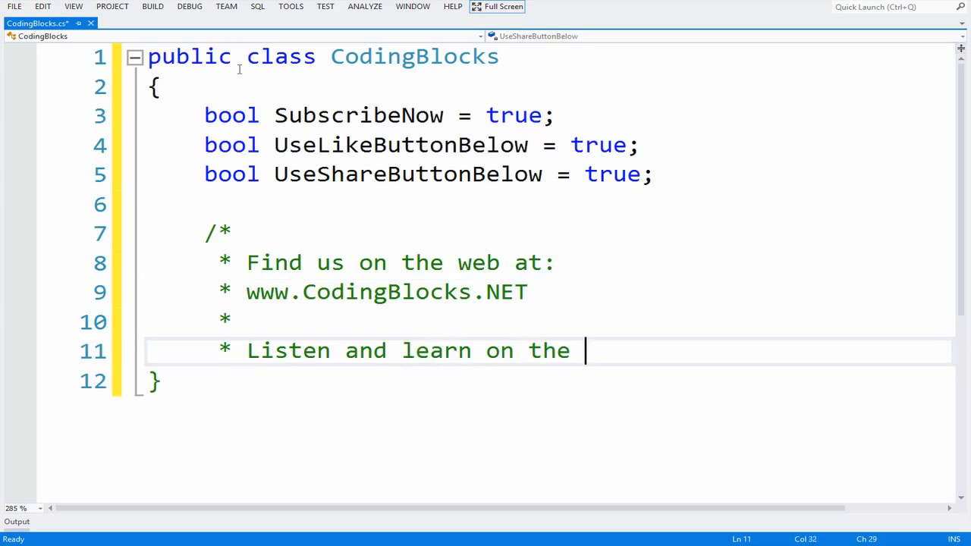
{"action": "type", "text": "go by se"}
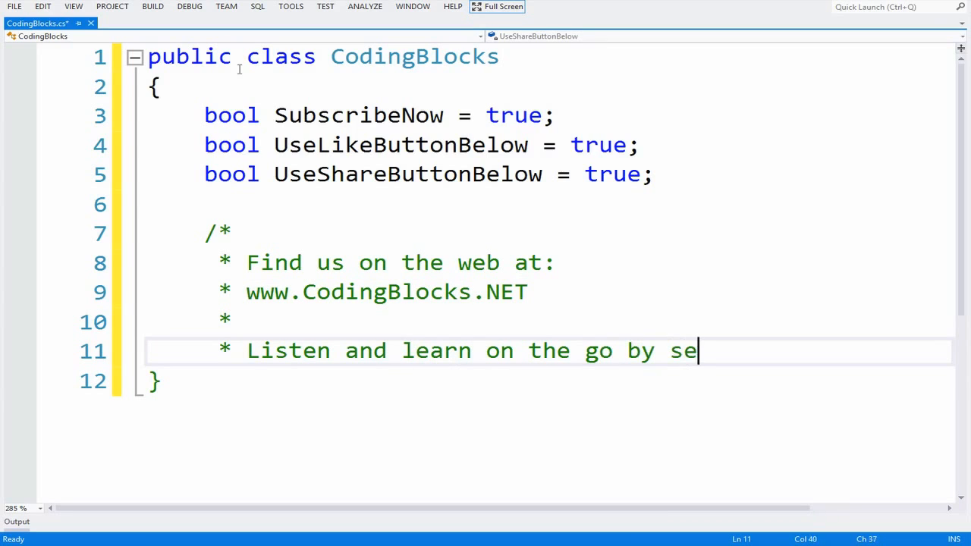
{"action": "type", "text": "arching fo"}
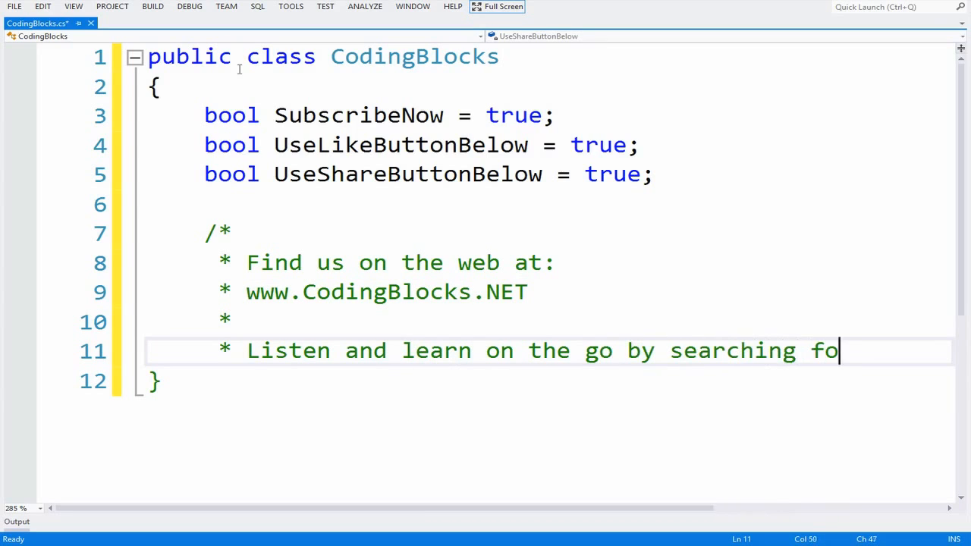
{"action": "type", "text": "r"}
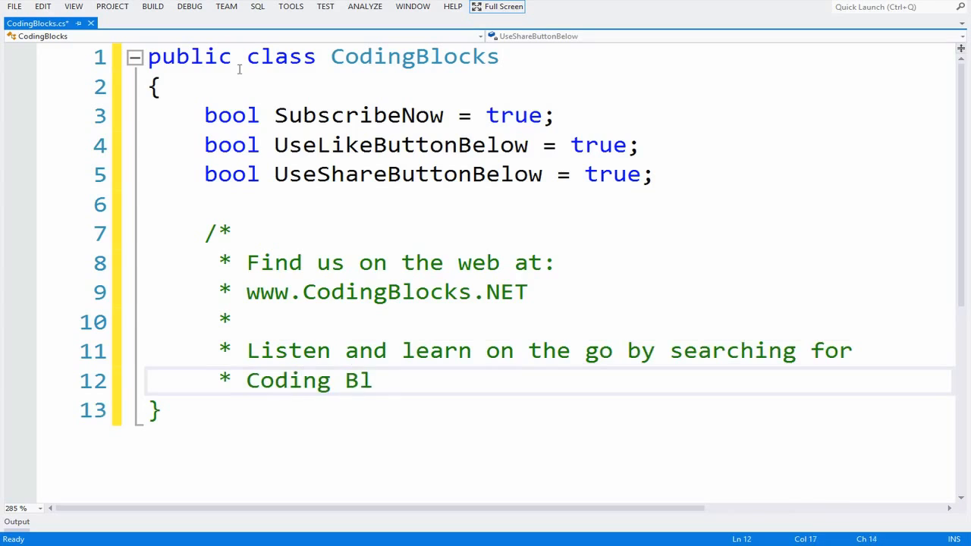
{"action": "type", "text": "ocks"}
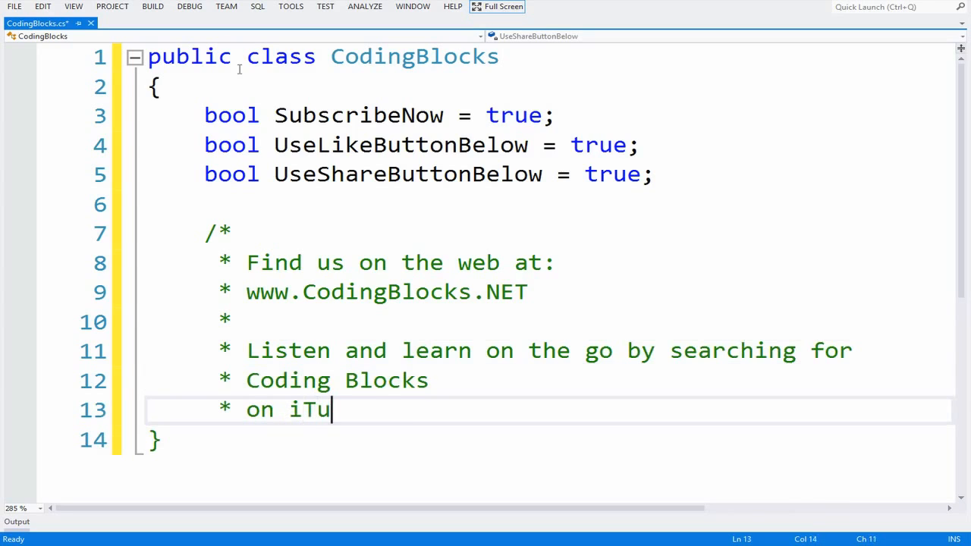
{"action": "type", "text": "nes, Stitcher"}
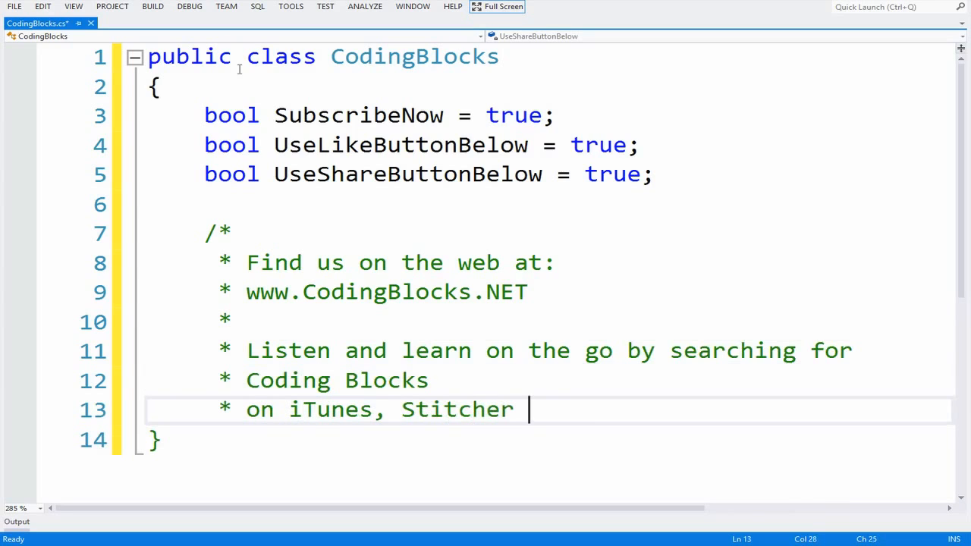
{"action": "type", "text": "or your favorite"}
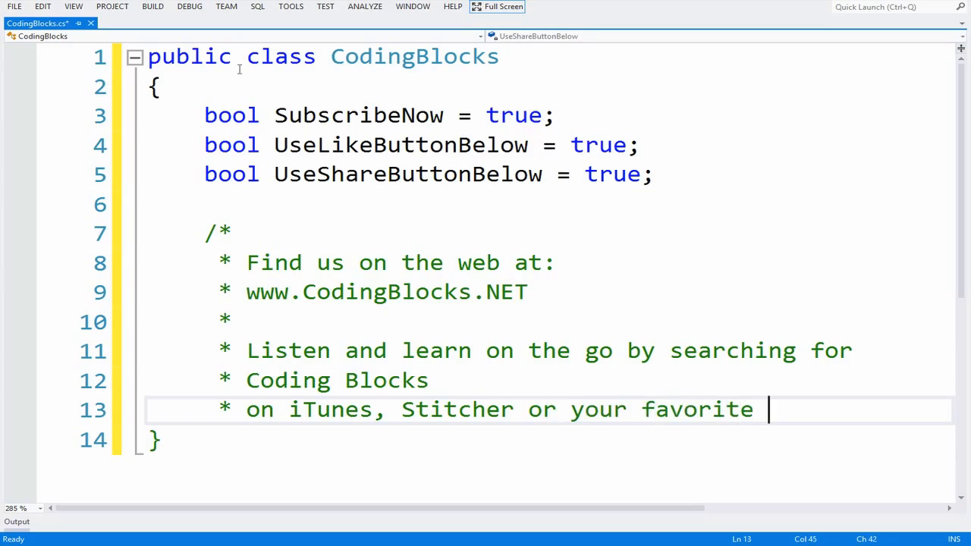
{"action": "type", "text": "pop"}
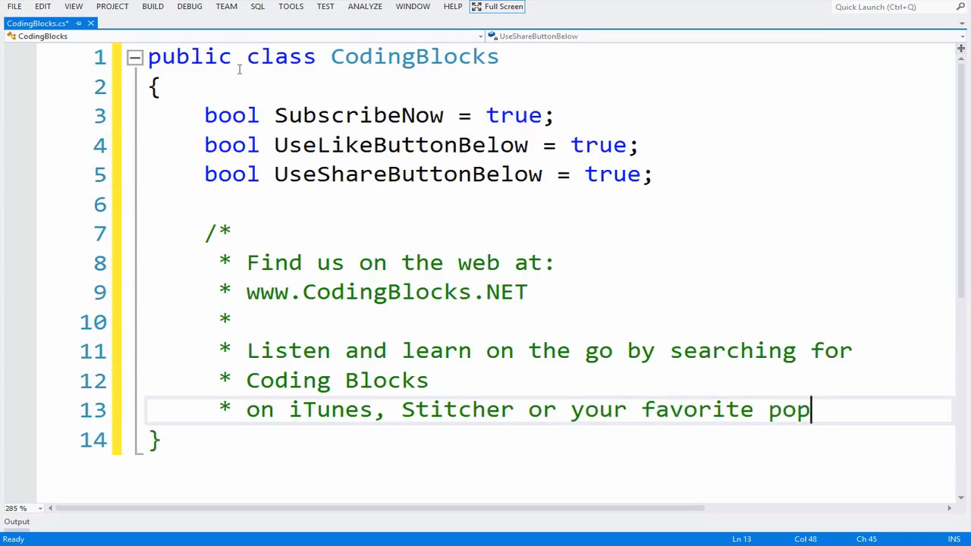